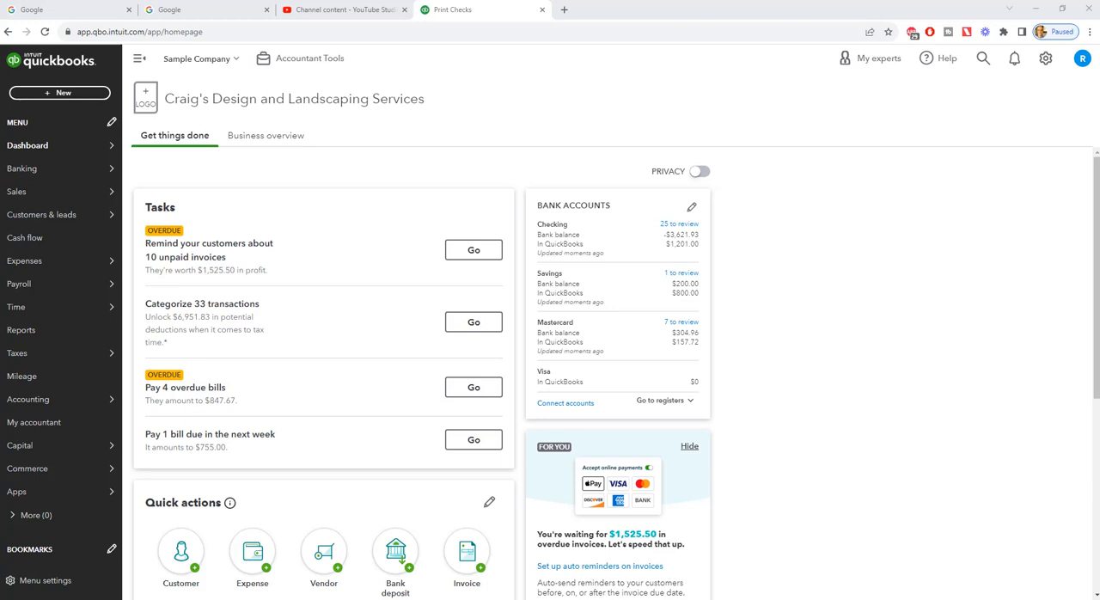
mouse_move(839, 234)
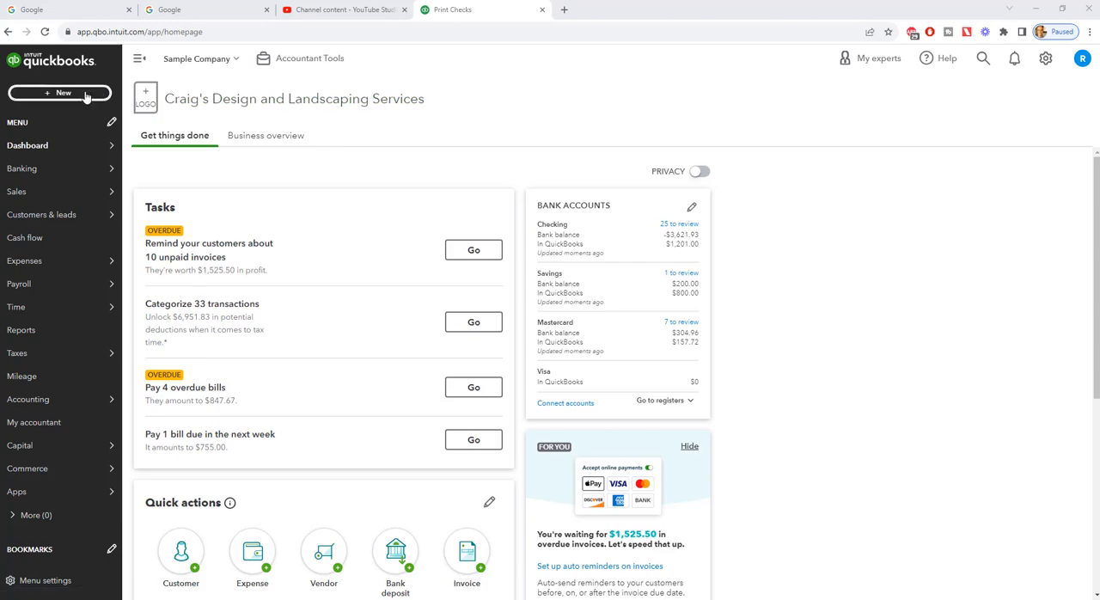
- Open the + New create menu on the dashboard to list transaction types
left_click(60, 92)
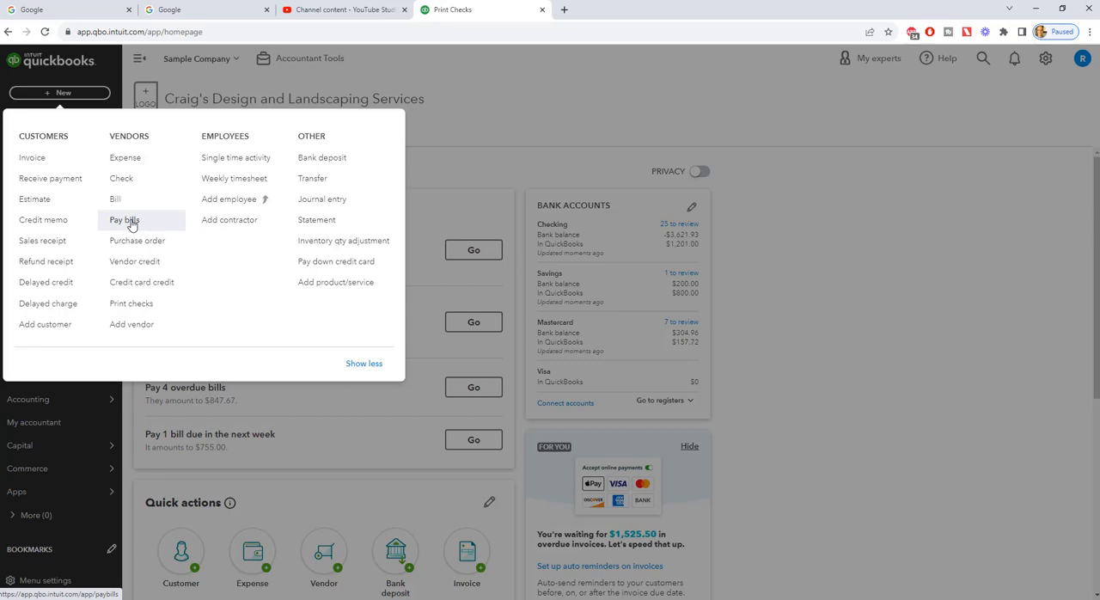
- Choose Pay bills under Vendors to see the five open vendor bills
left_click(125, 220)
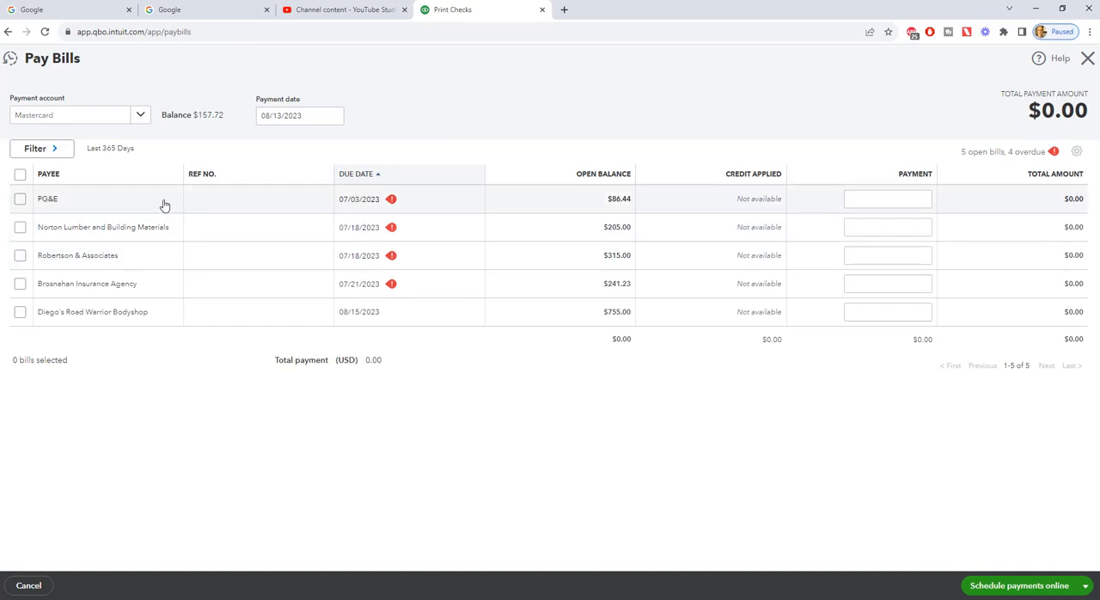
mouse_move(123, 221)
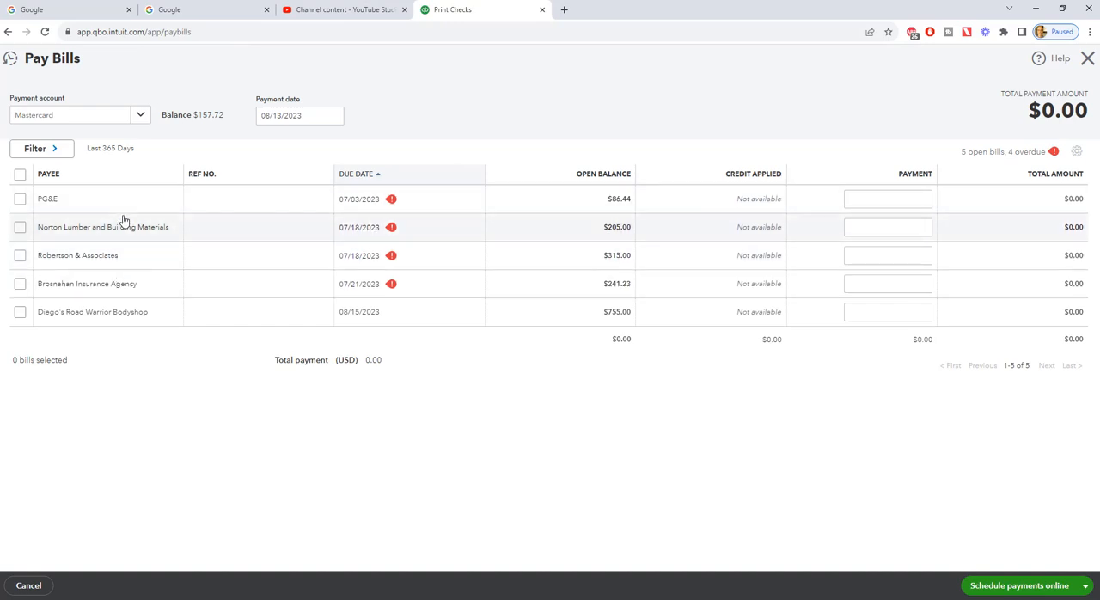
mouse_move(124, 229)
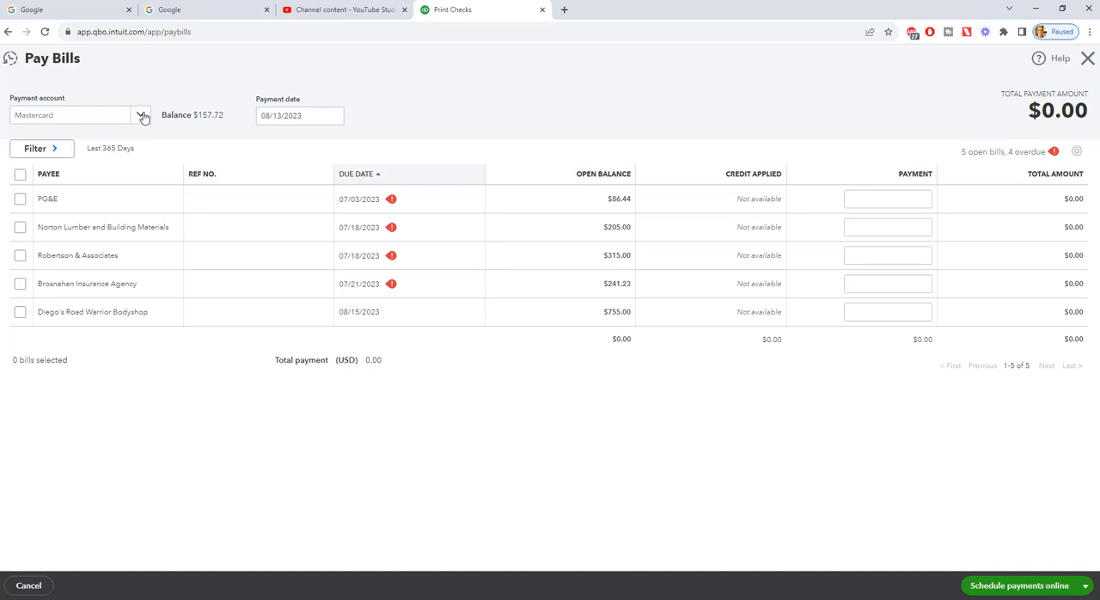
- Expand the Payment account dropdown showing Checking, Savings, Mastercard and Visa
left_click(140, 115)
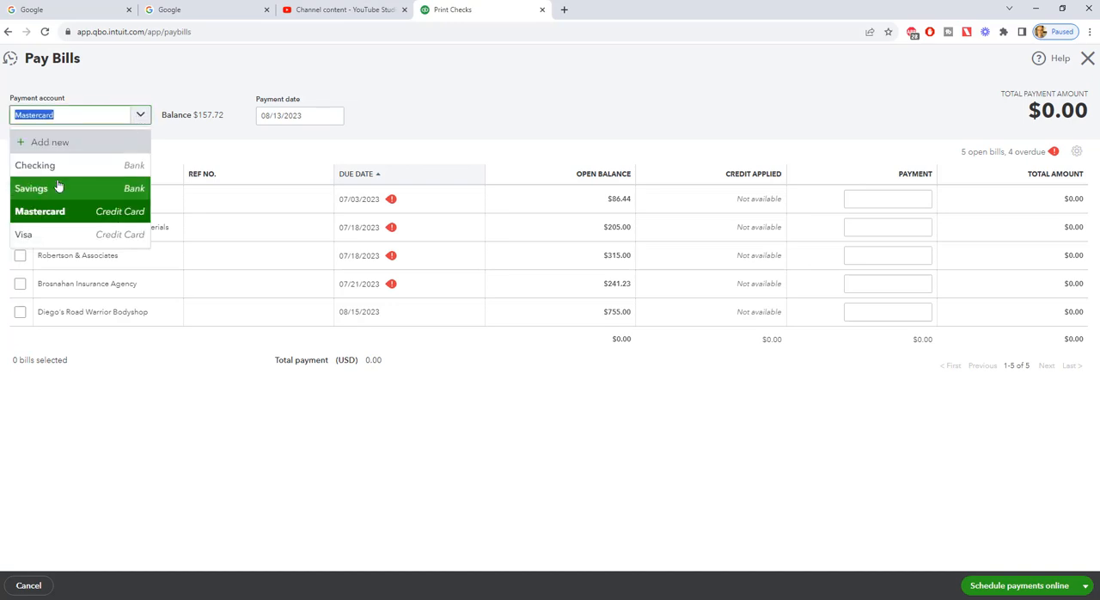
mouse_move(67, 235)
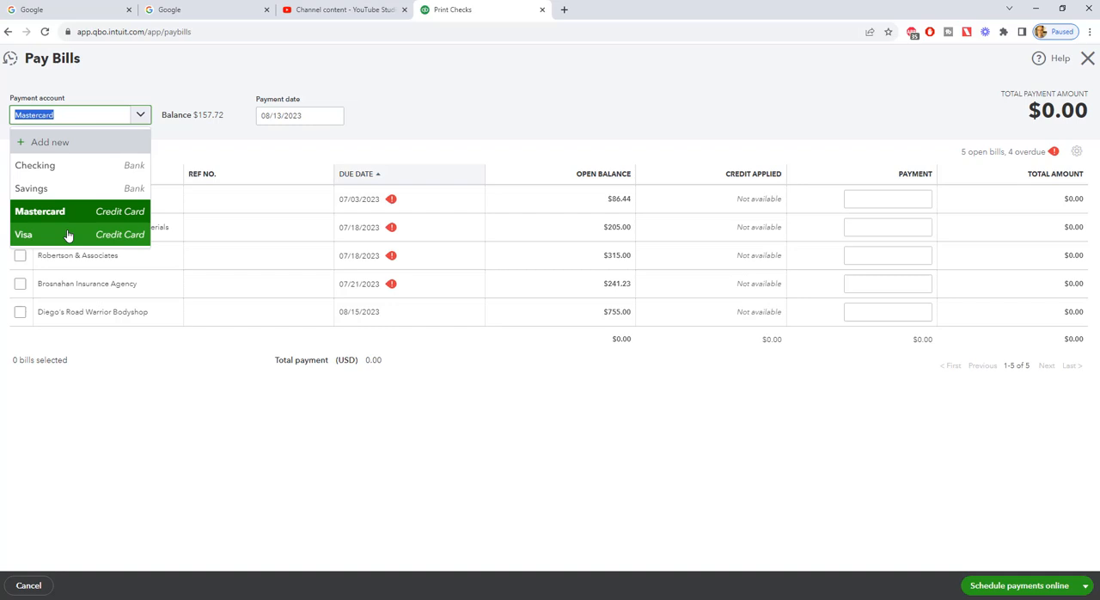
mouse_move(79, 187)
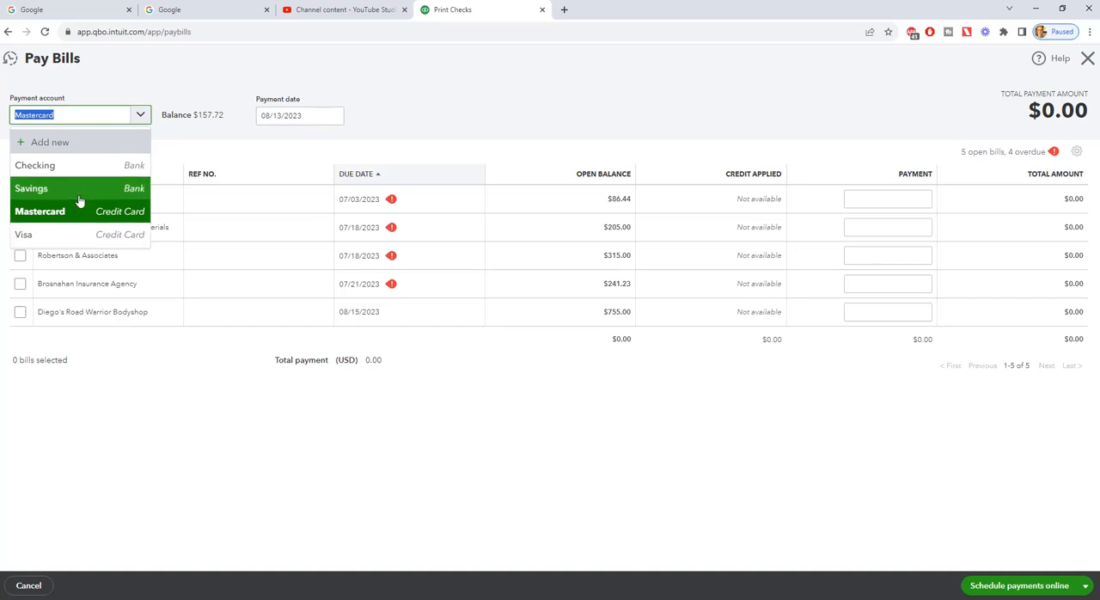
mouse_move(67, 235)
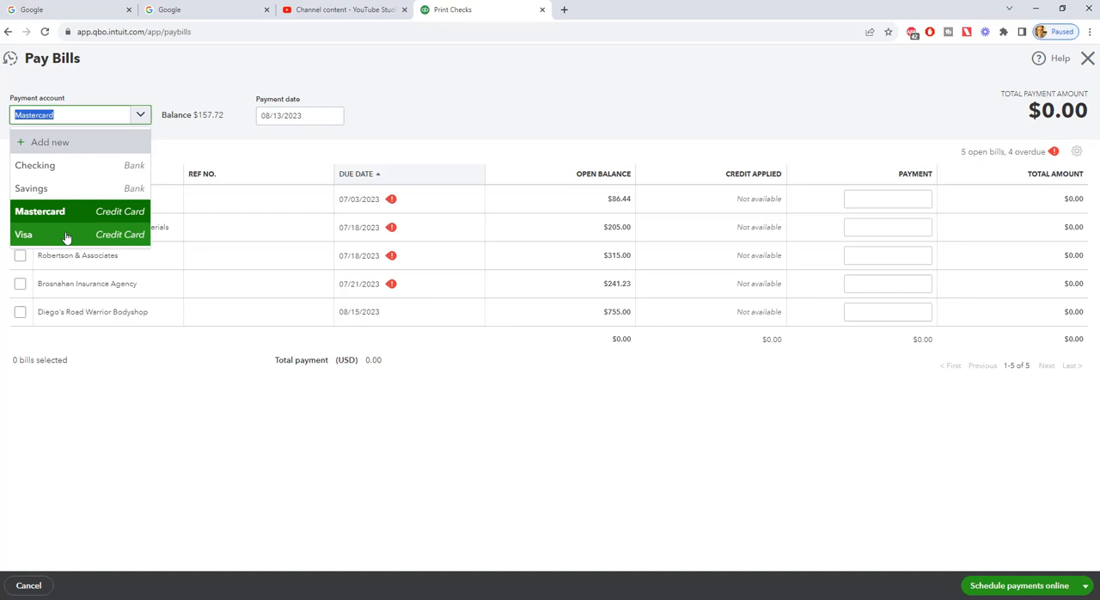
mouse_move(112, 211)
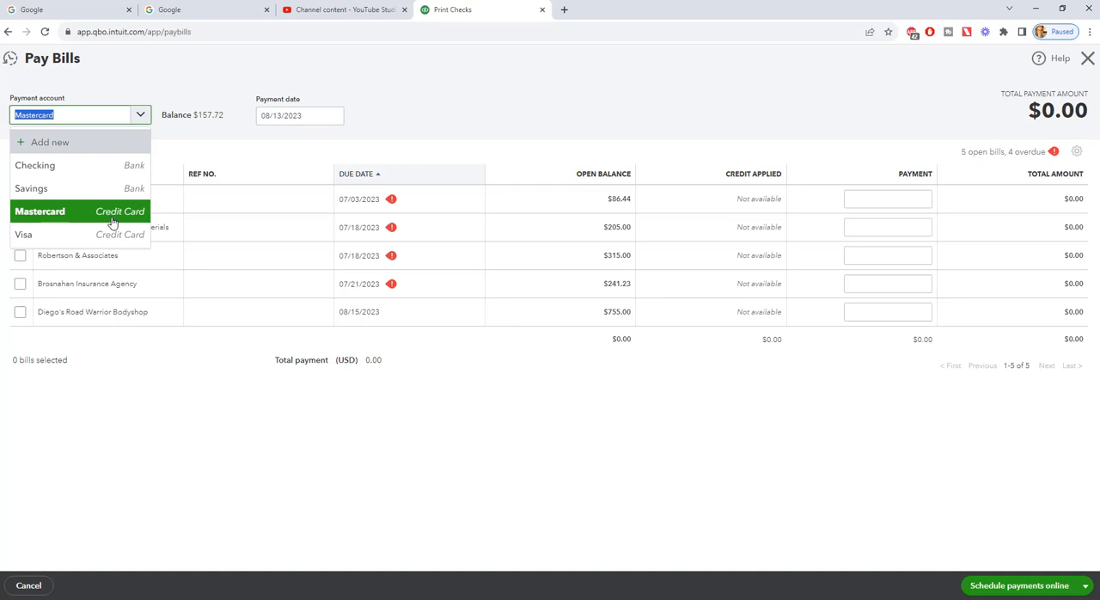
mouse_move(103, 217)
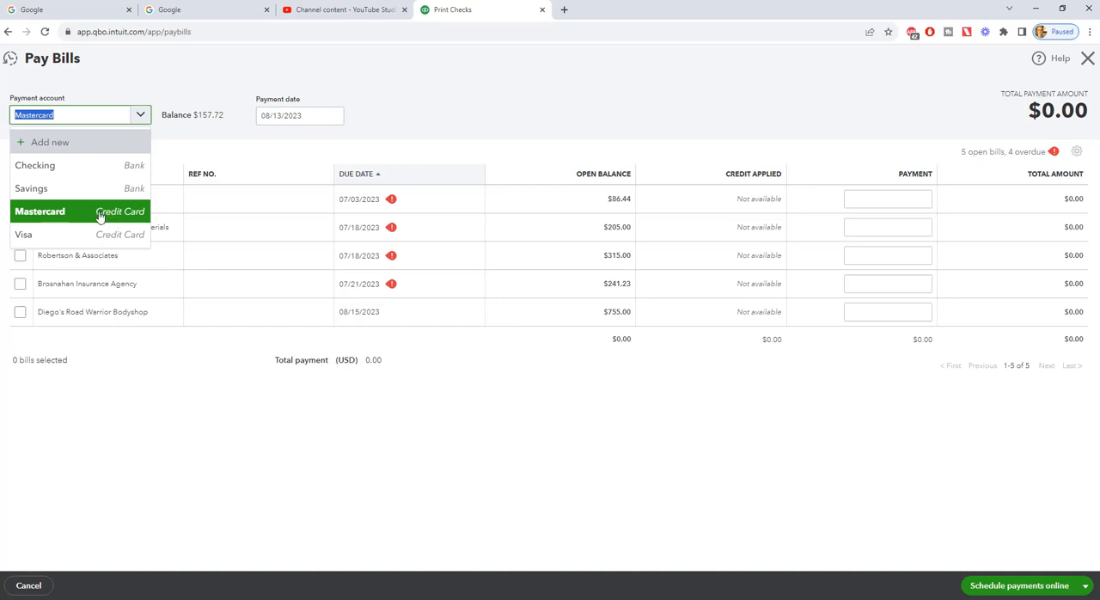
mouse_move(103, 217)
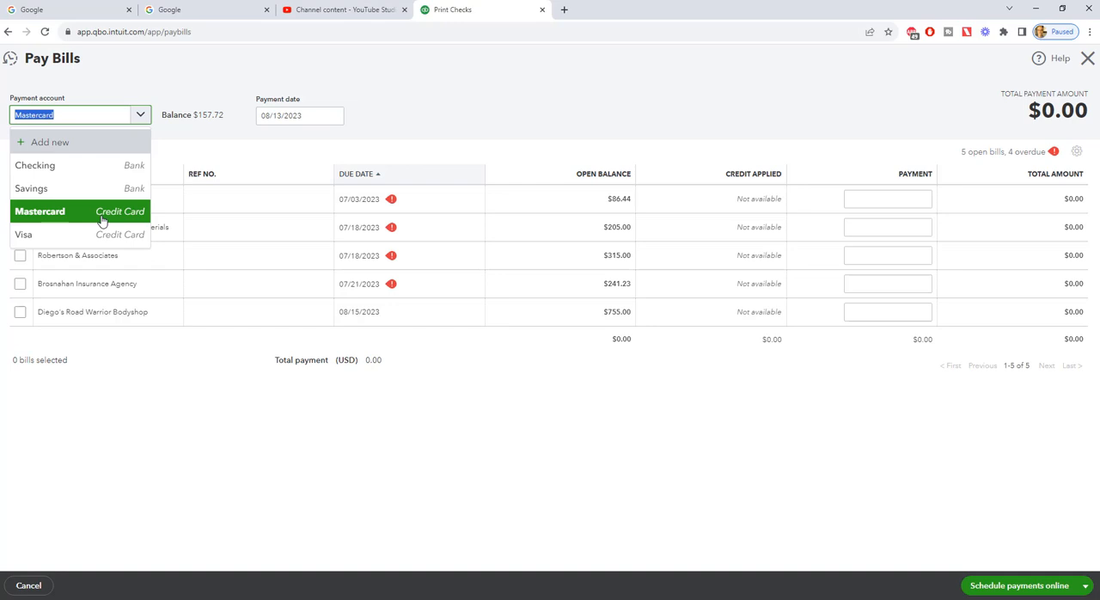
mouse_move(83, 215)
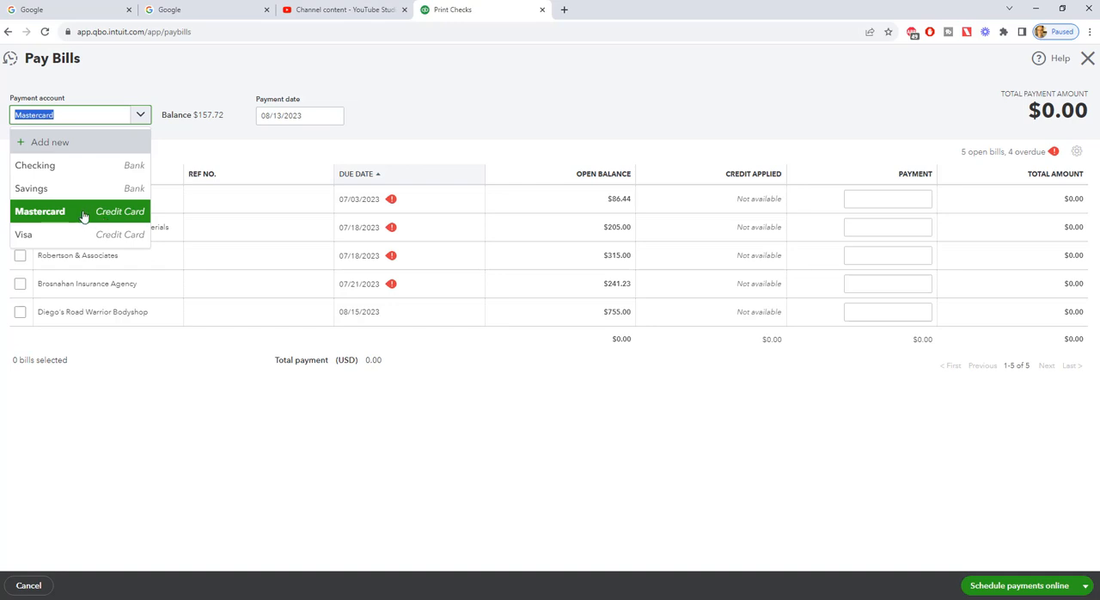
mouse_move(86, 213)
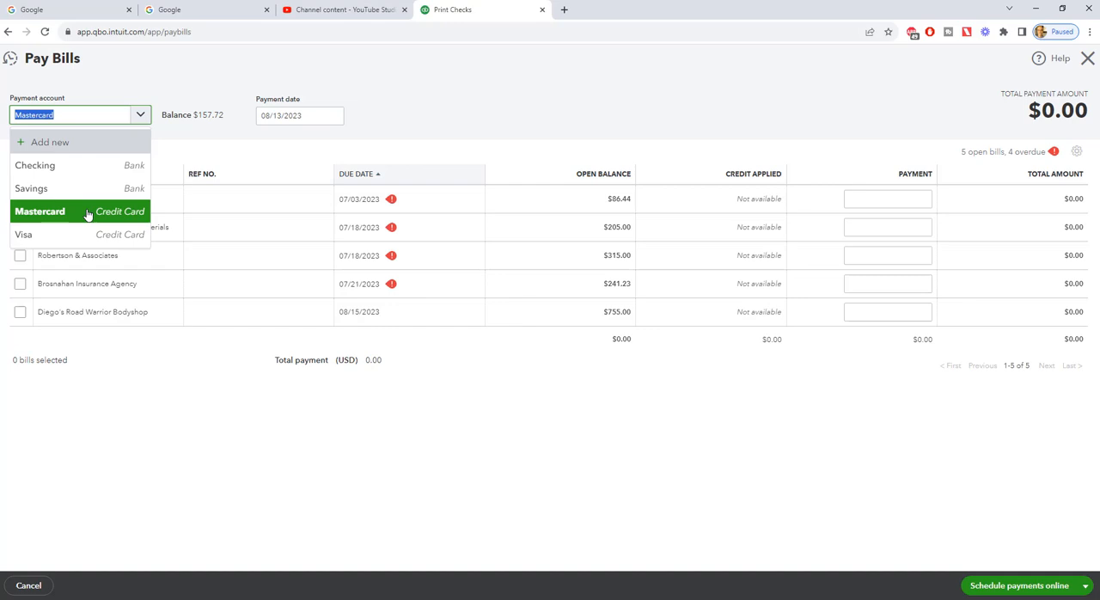
mouse_move(116, 222)
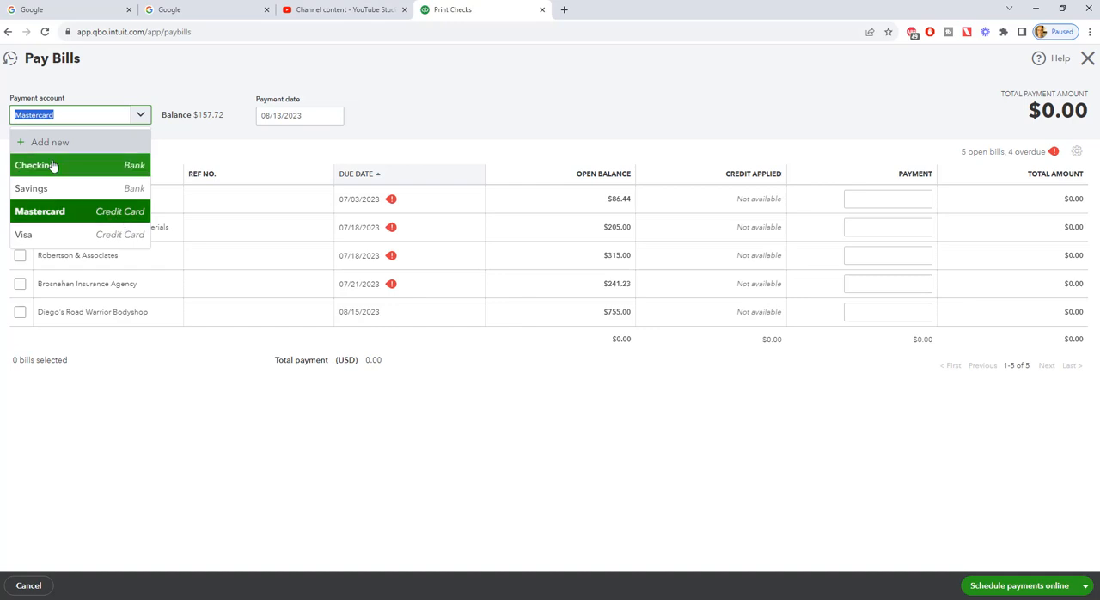
mouse_move(61, 165)
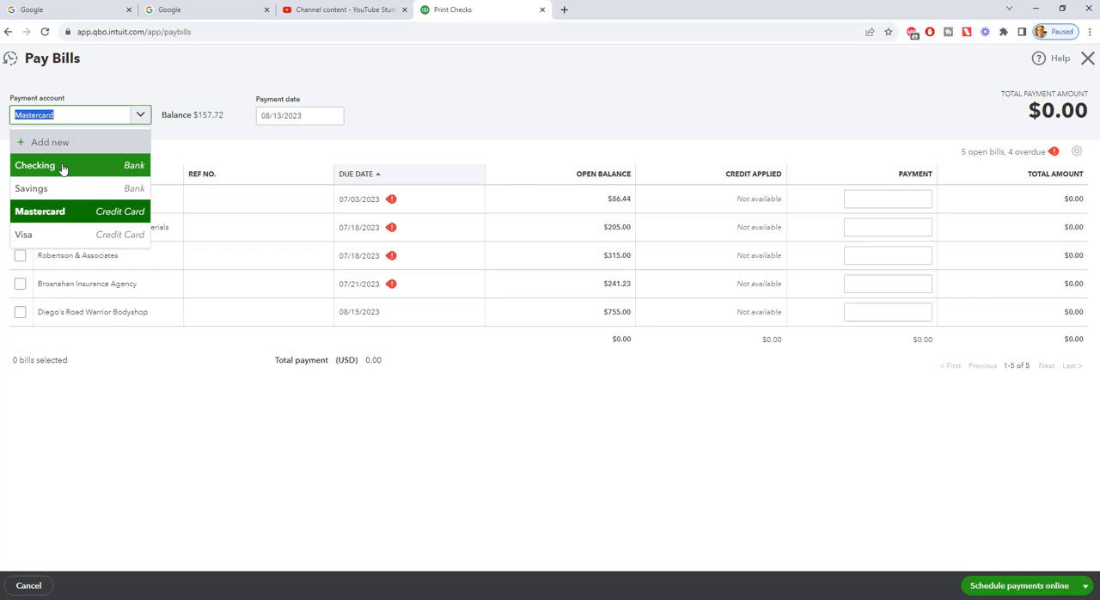
mouse_move(70, 171)
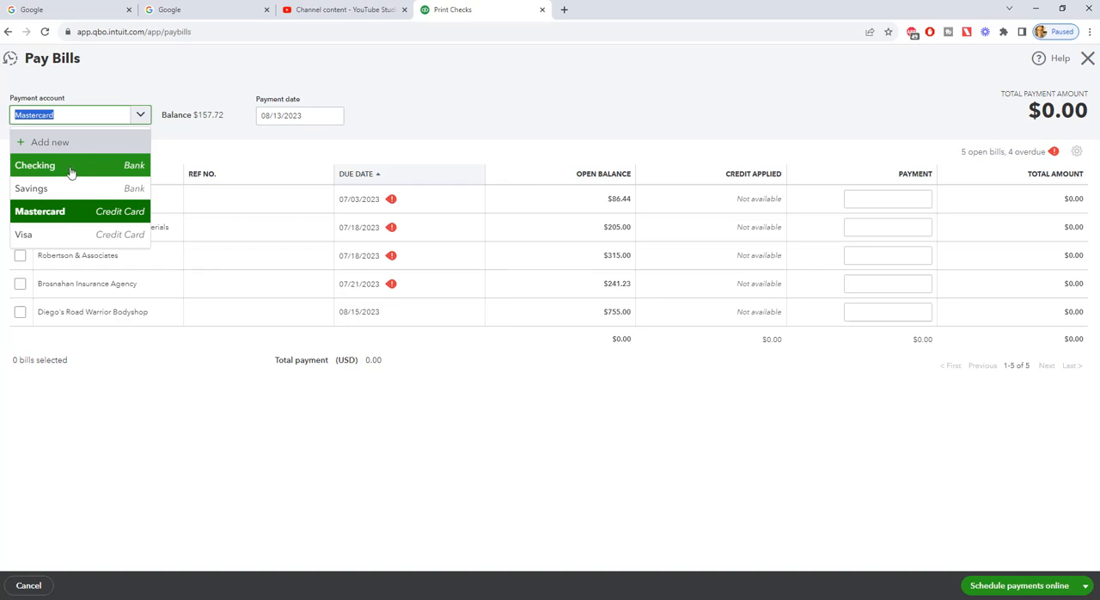
- Make Checking the payment account ($1,201.00 balance) and review starting check number 71
left_click(35, 165)
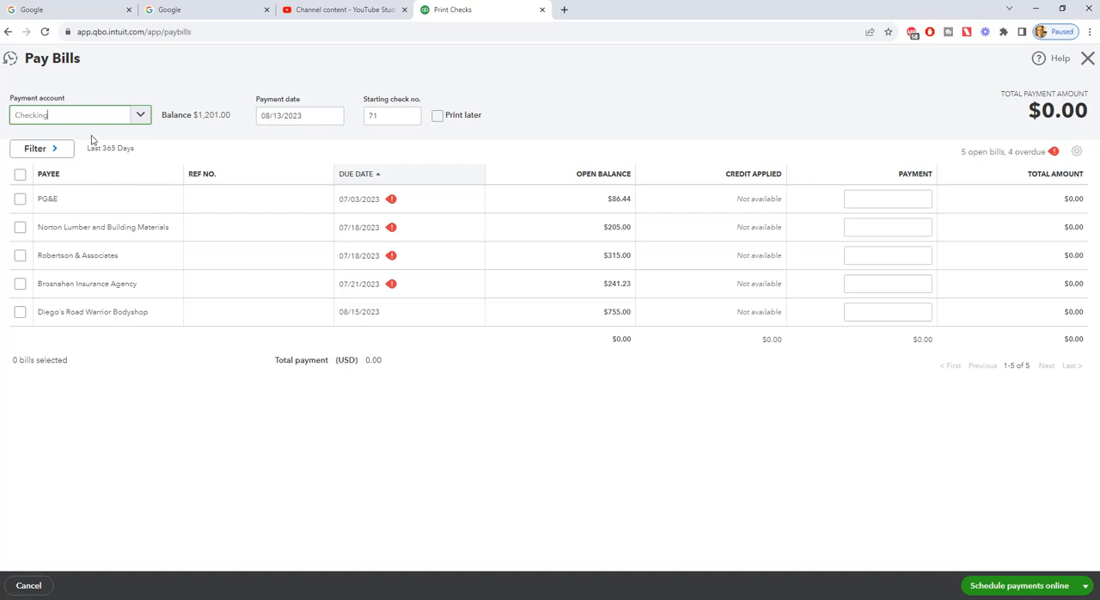
mouse_move(207, 135)
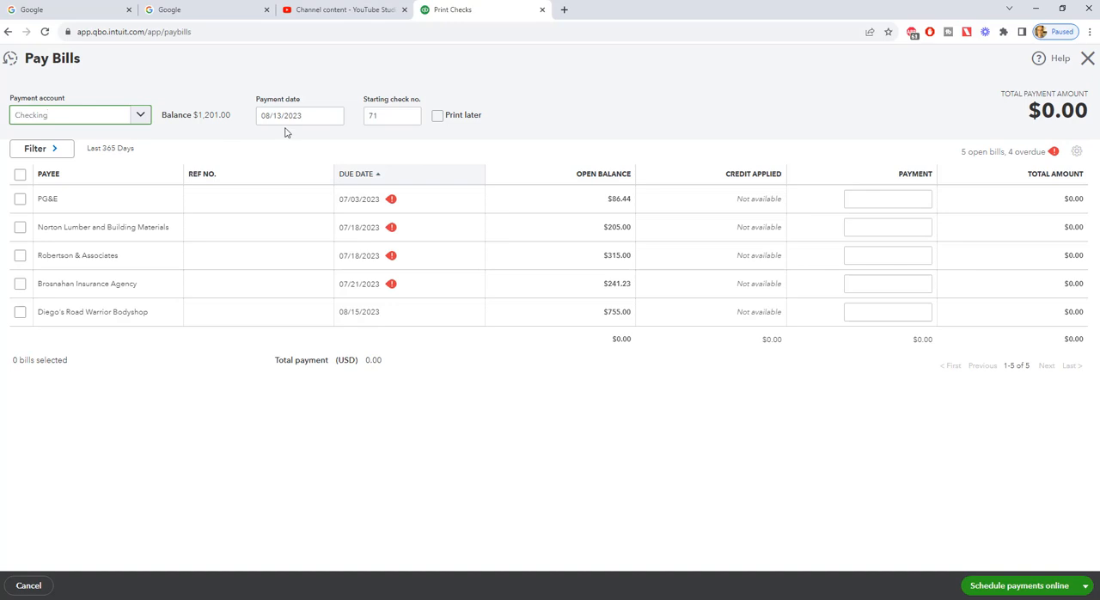
left_click(392, 115)
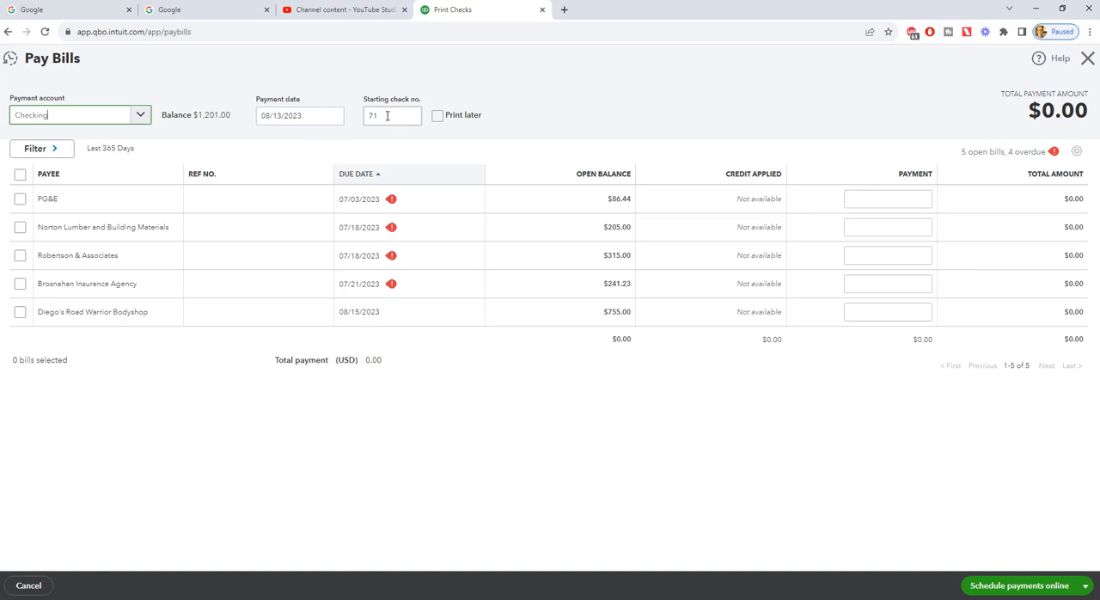
mouse_move(384, 115)
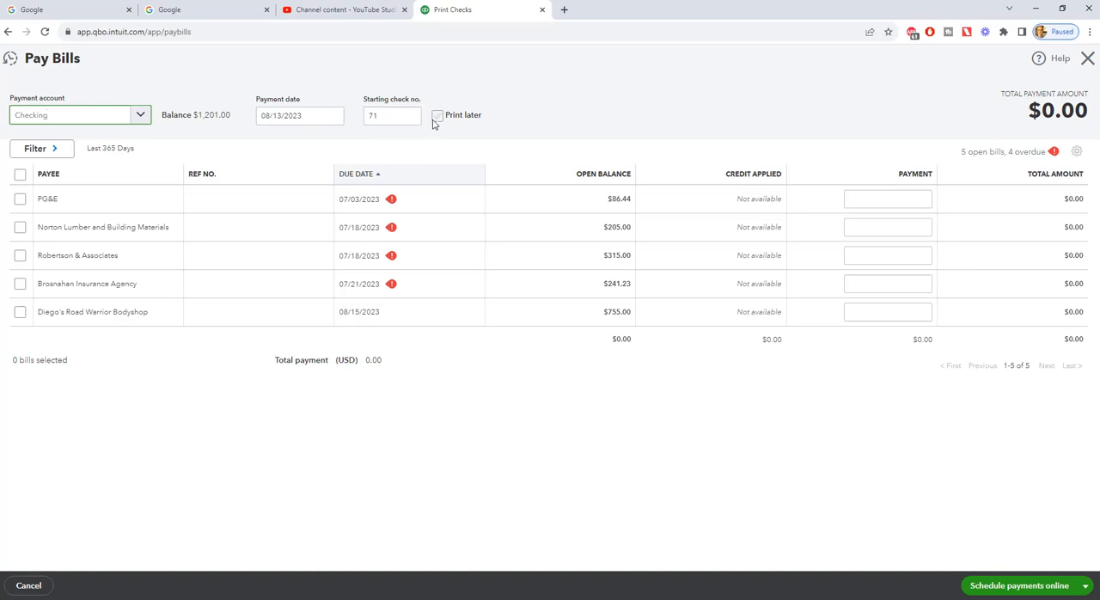
- Mark Print later and select PG&E, Norton Lumber and Robertson & Associates bills, totalling $606.44
left_click(437, 116)
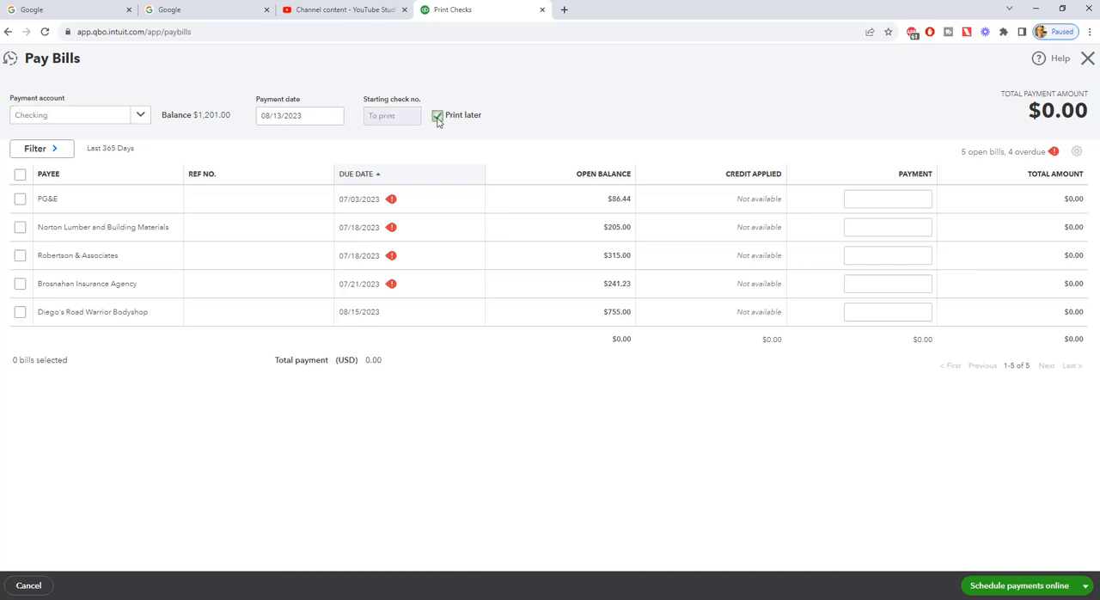
left_click(21, 199)
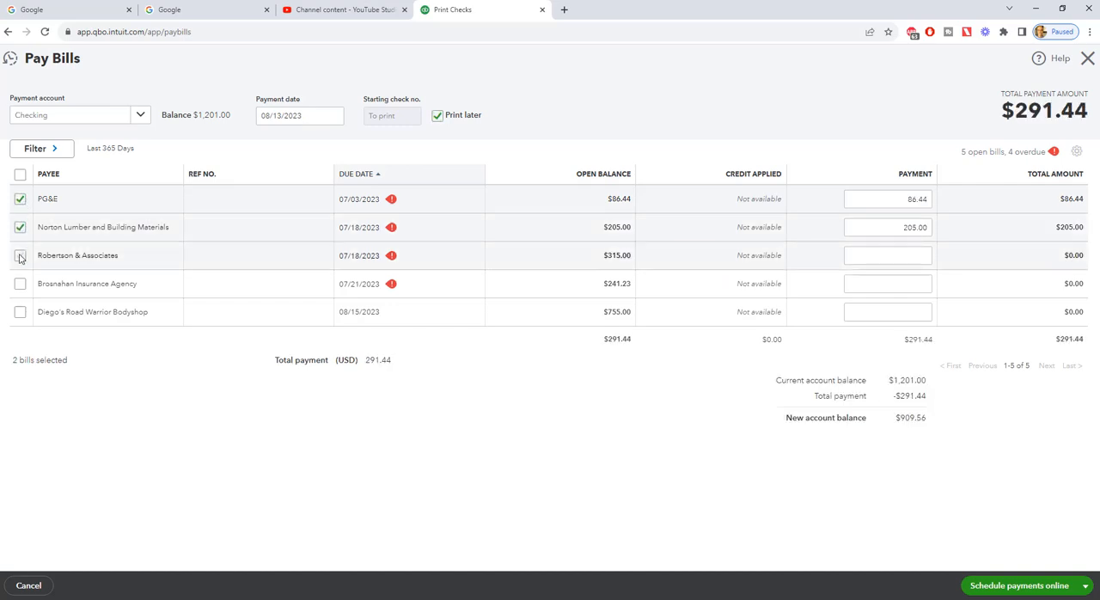
left_click(20, 255)
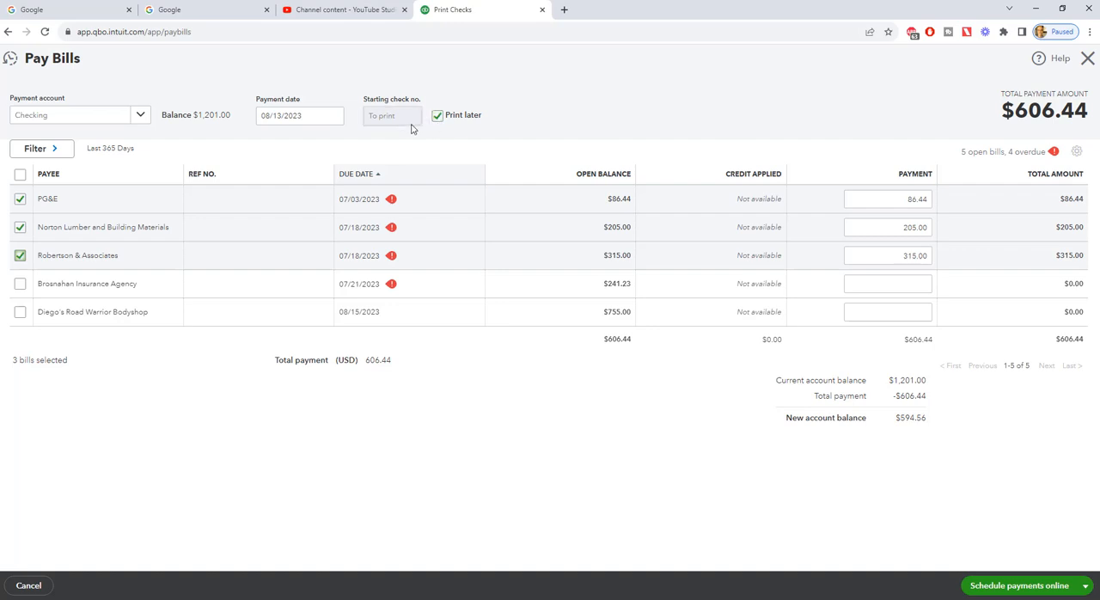
mouse_move(411, 130)
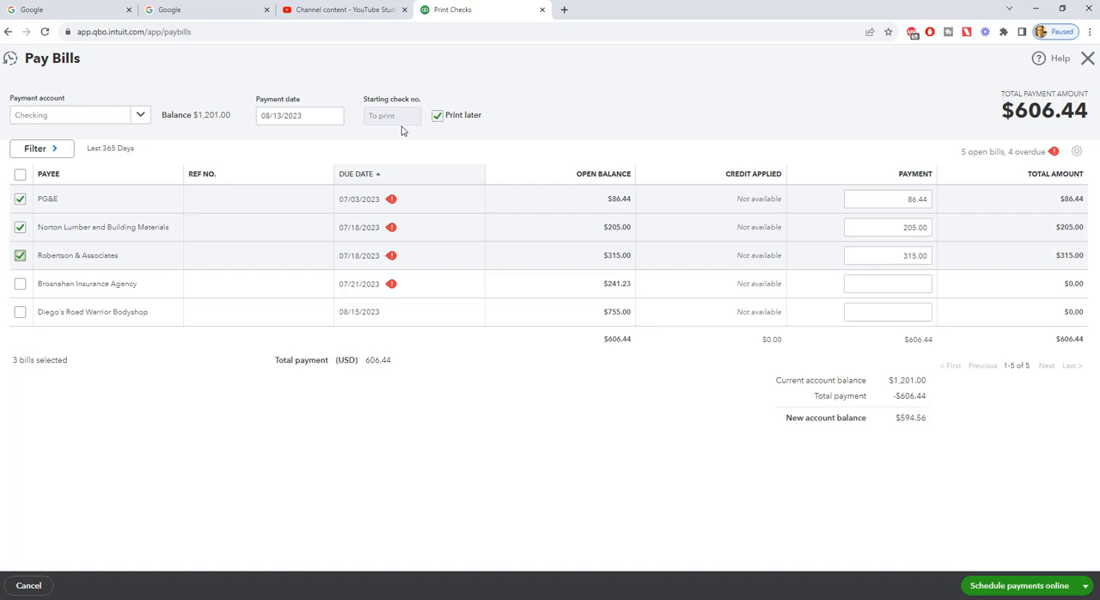
type("71")
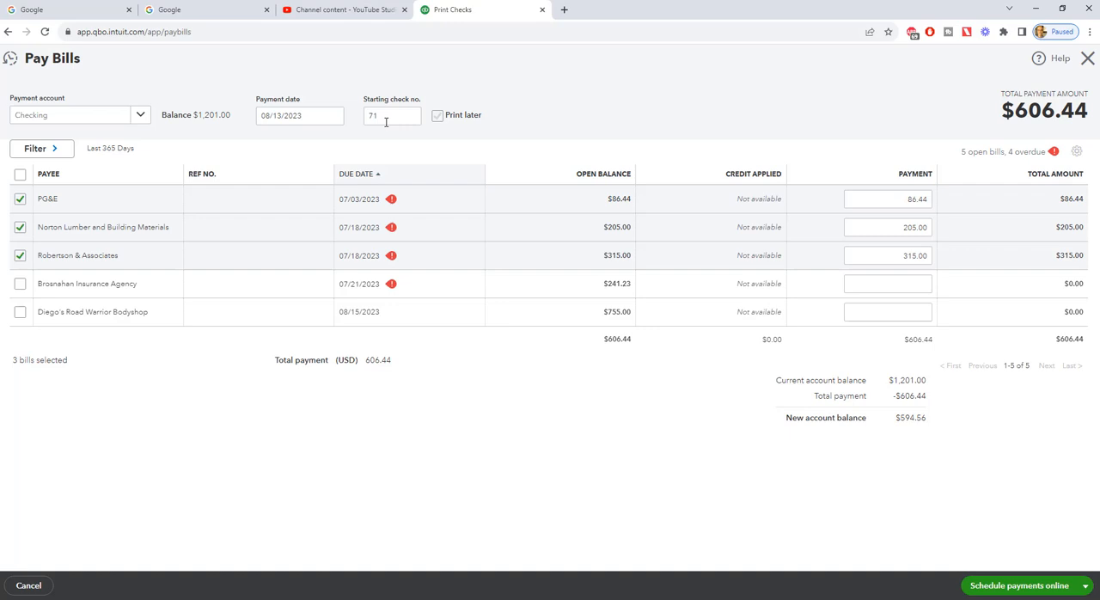
- Replace starting check number 71 with EFT as the payment reference
left_click(392, 116)
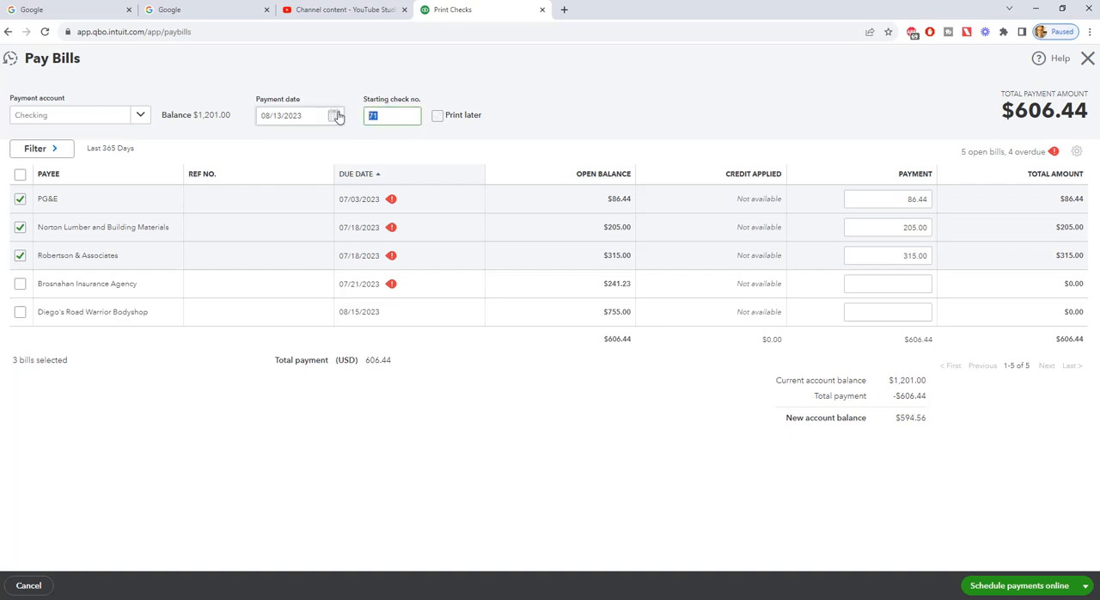
type("EFT")
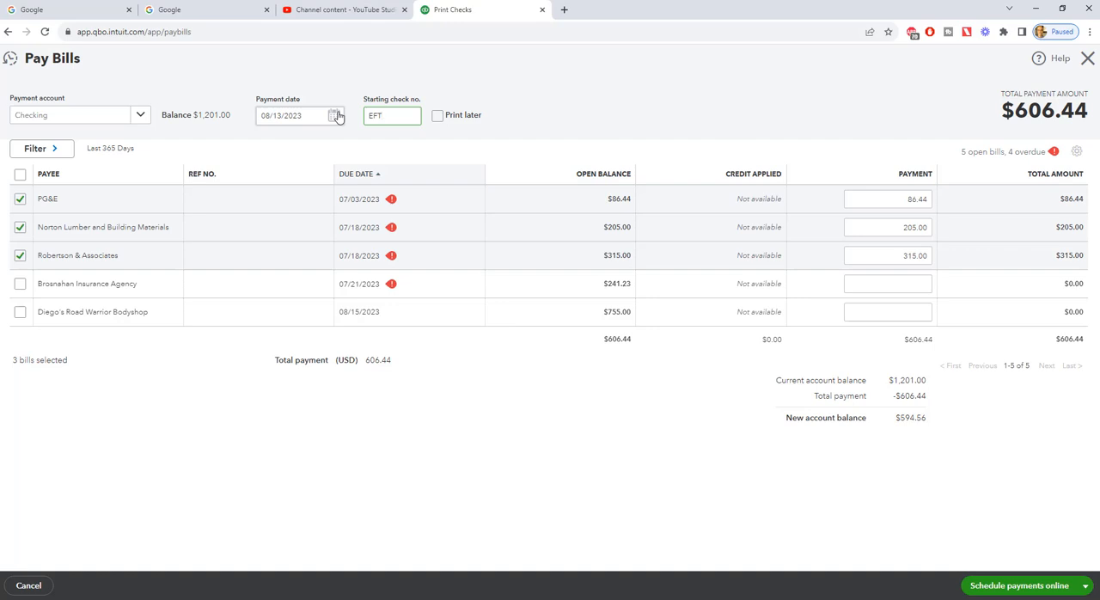
left_click(391, 115)
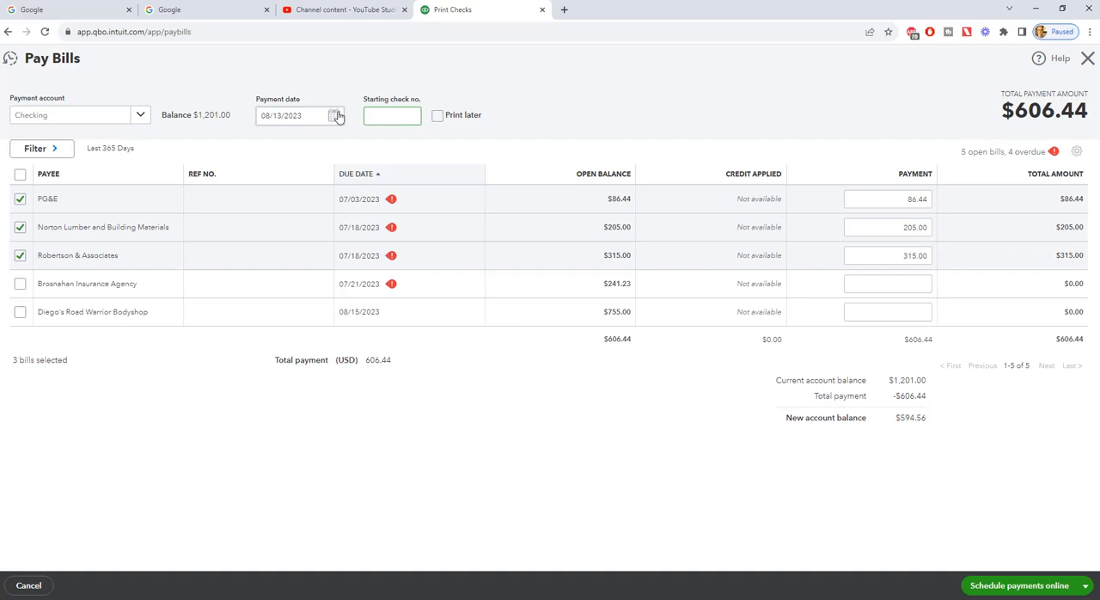
type("Debit")
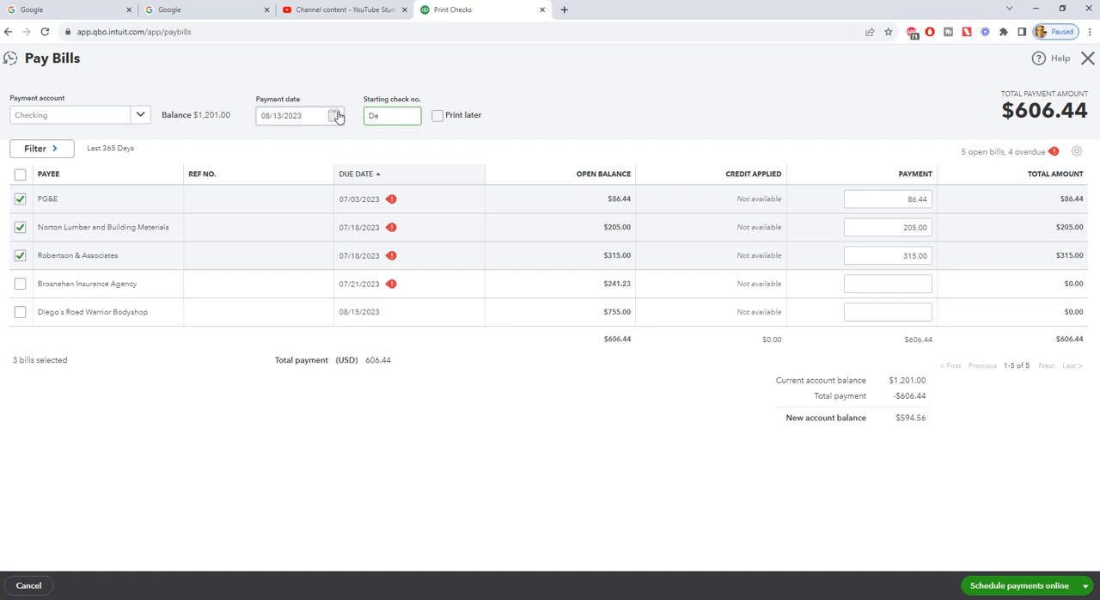
type("EFT")
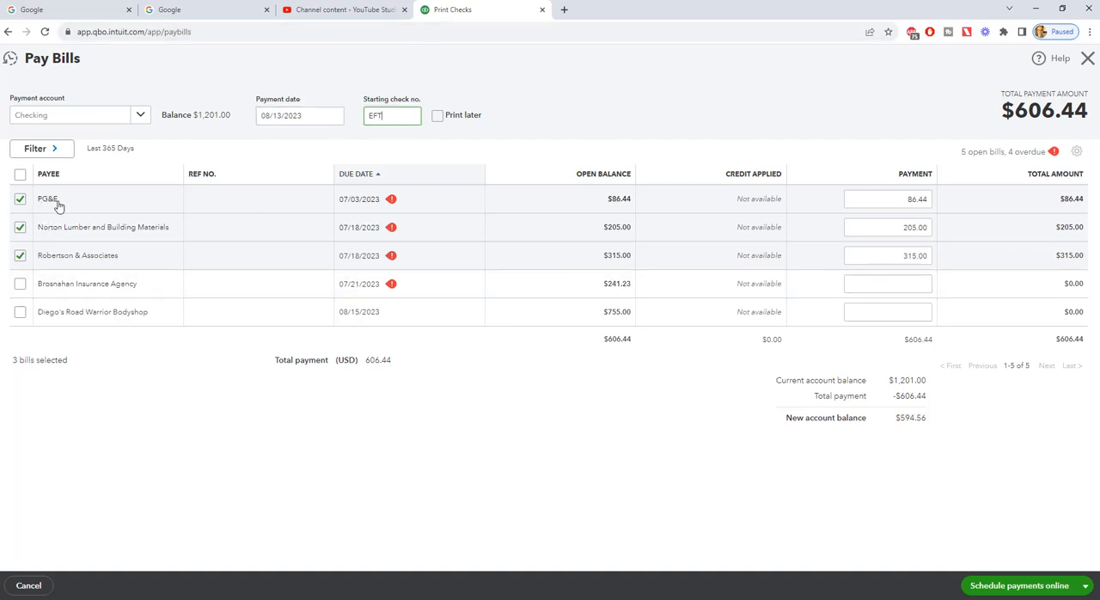
key("Backspace")
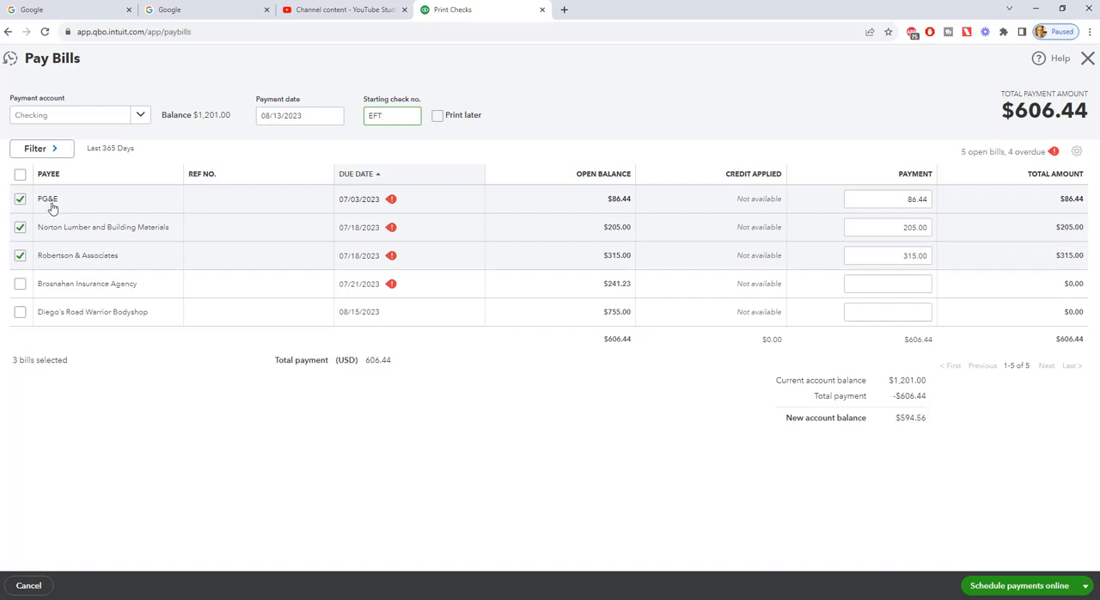
mouse_move(255, 209)
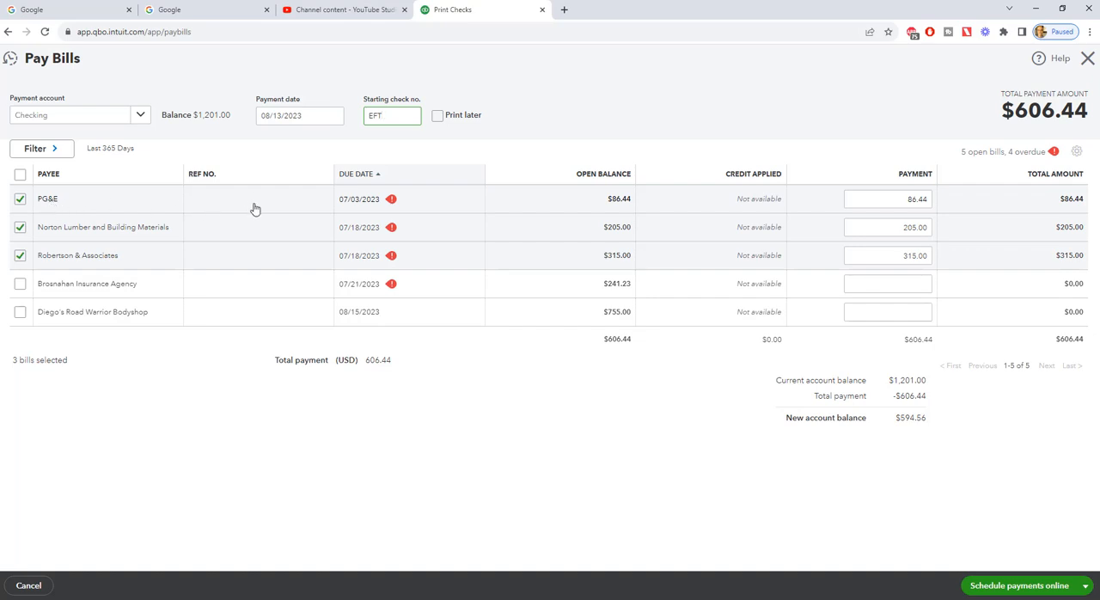
mouse_move(723, 202)
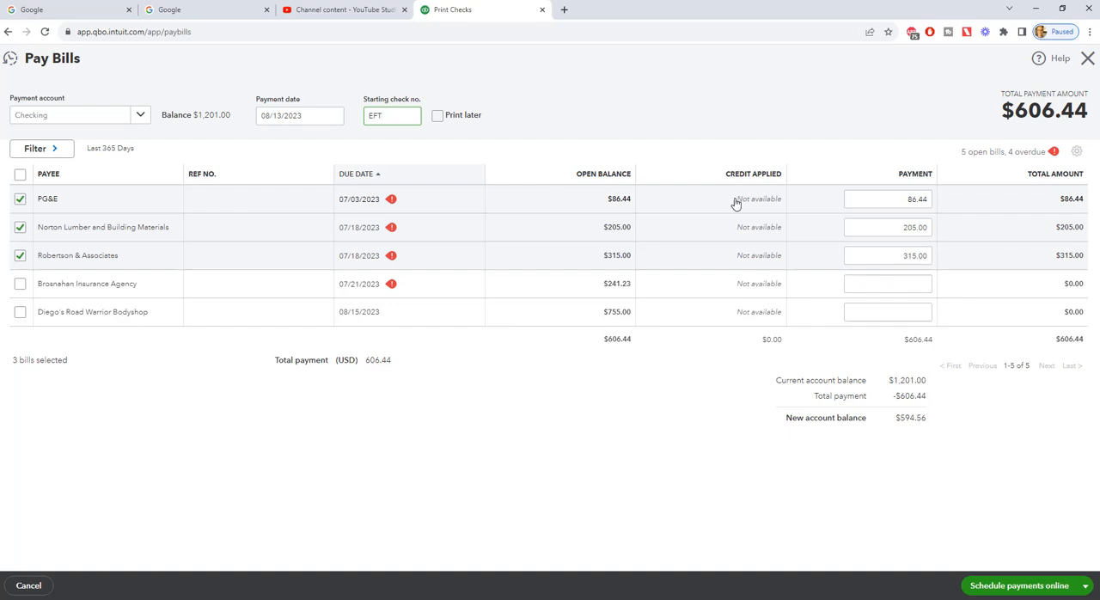
- Change PG&E's payment from $86.44 to $40.00, leaving a $641.00 balance
left_click(888, 198)
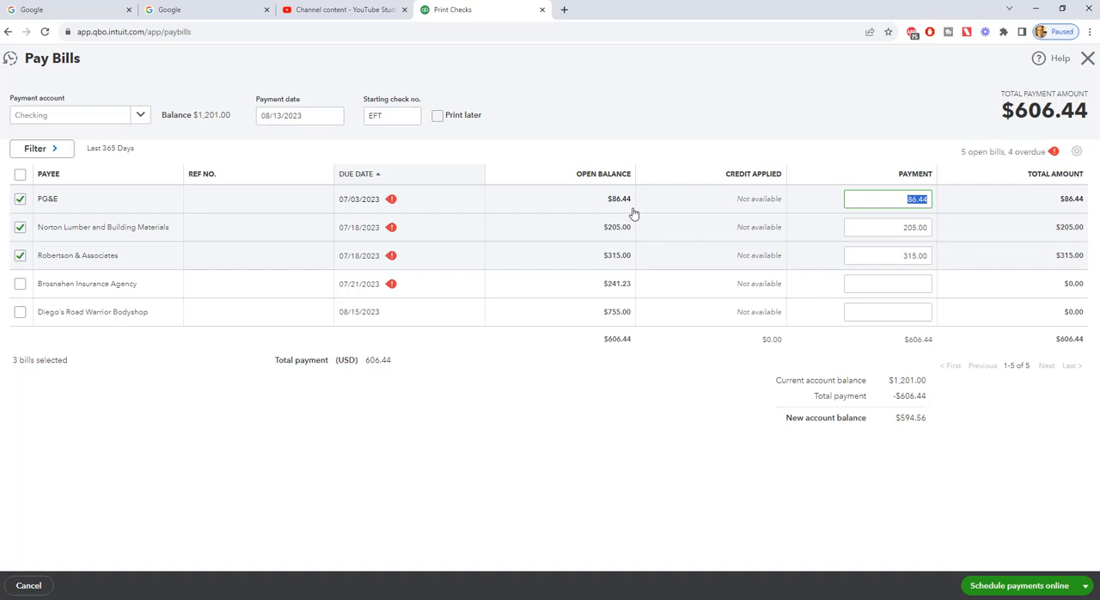
mouse_move(663, 216)
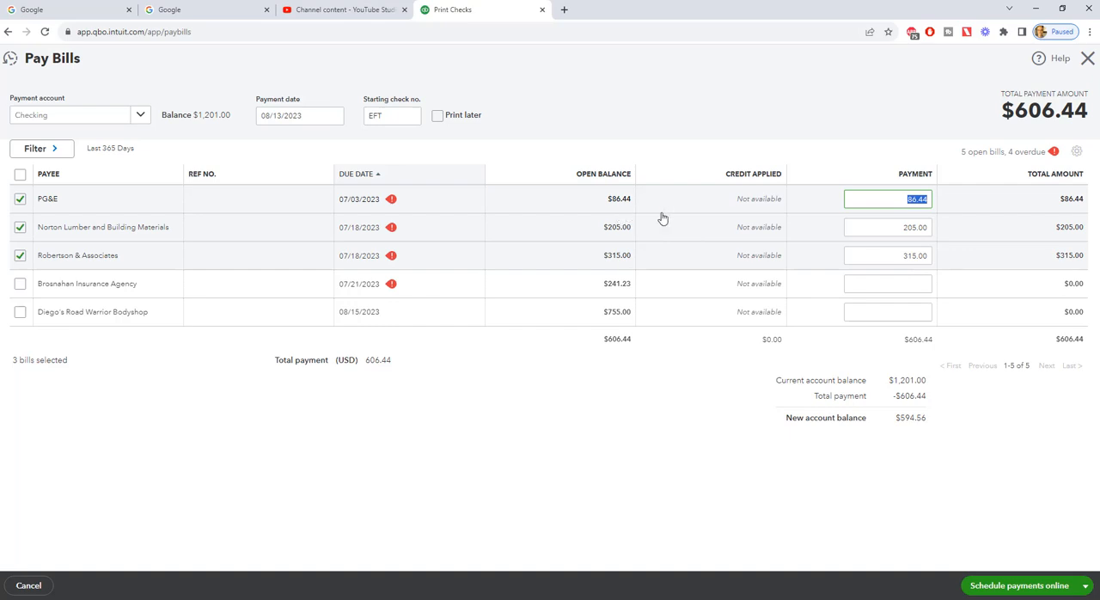
type("40.00")
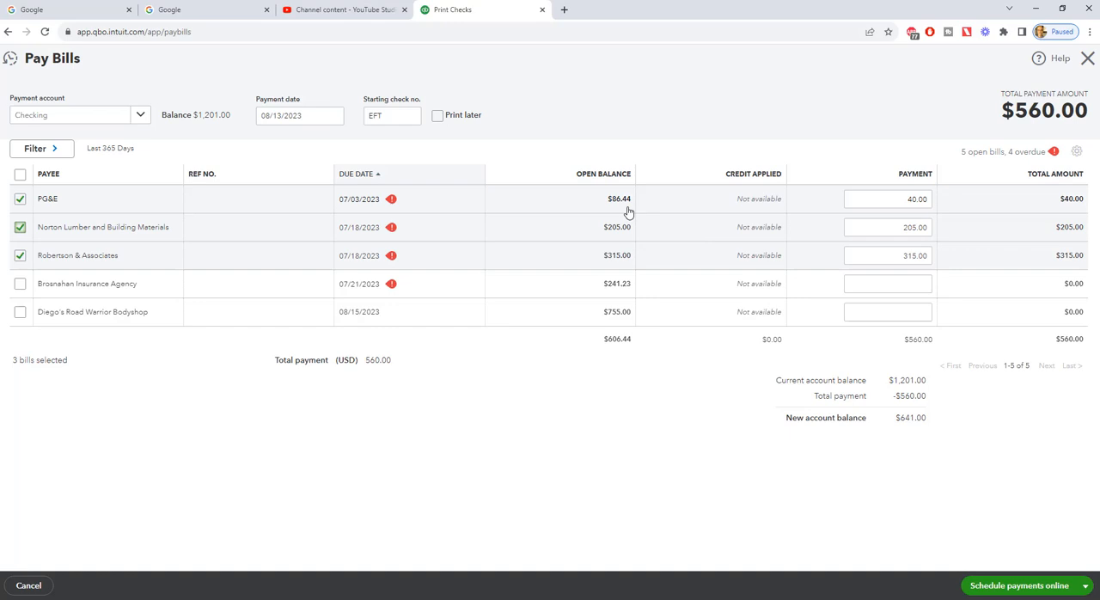
left_click(888, 199)
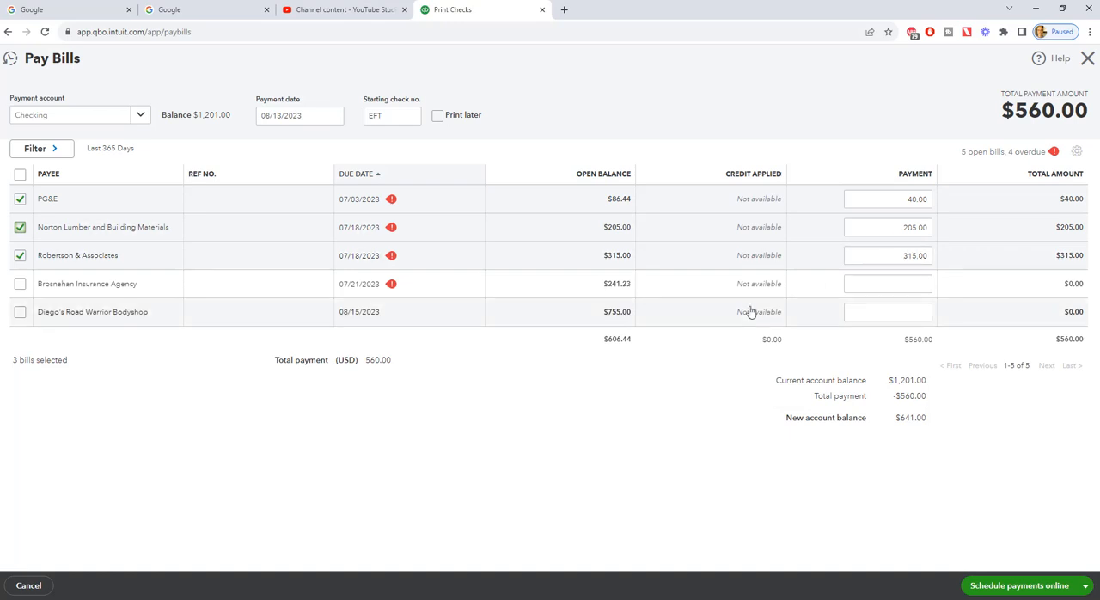
mouse_move(752, 211)
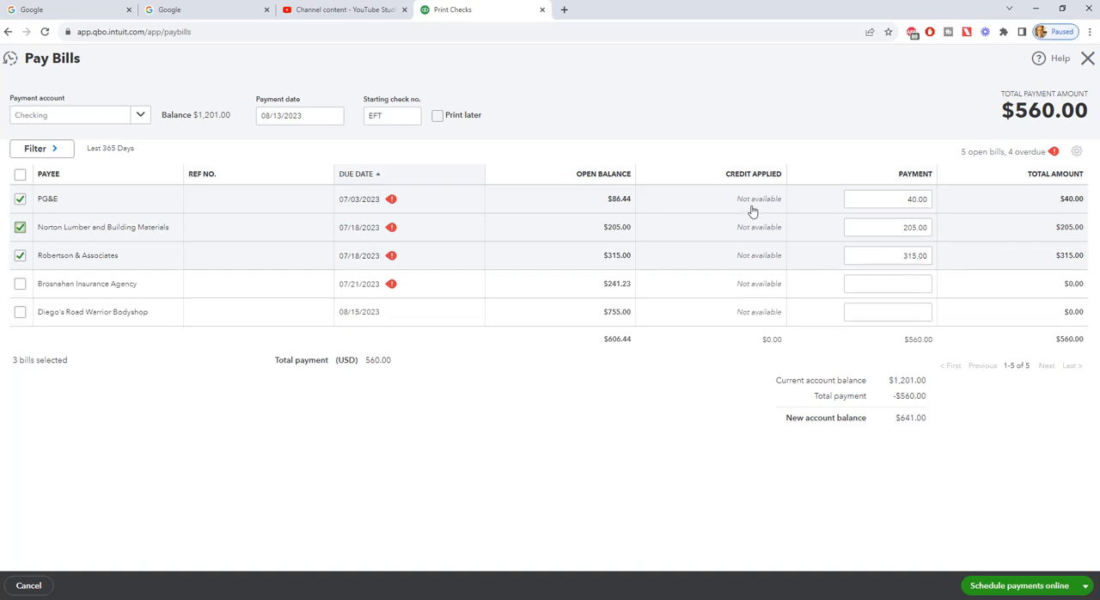
mouse_move(758, 238)
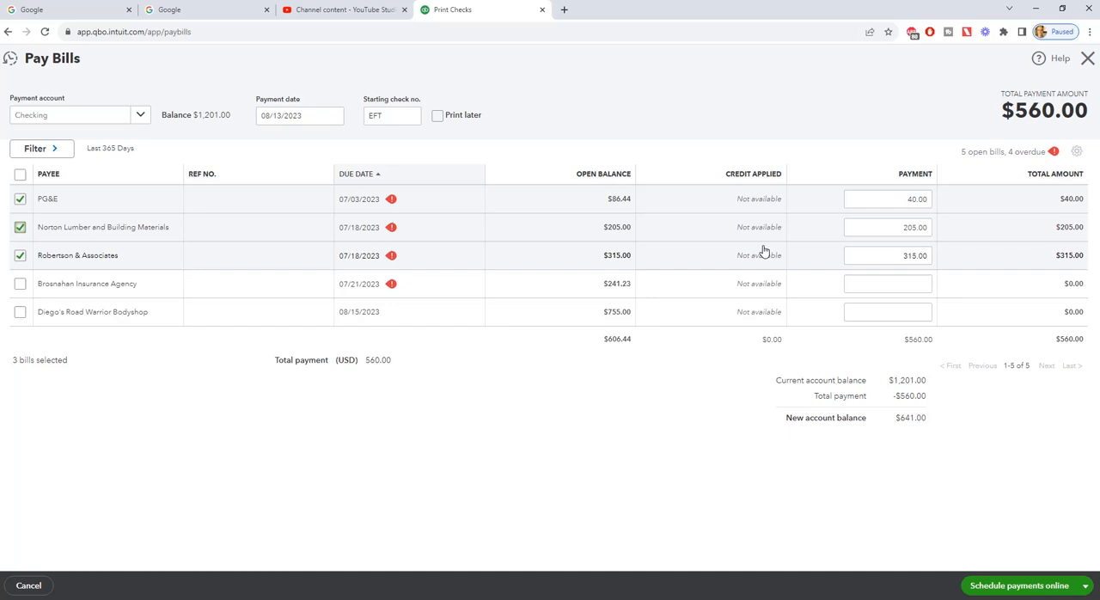
mouse_move(759, 205)
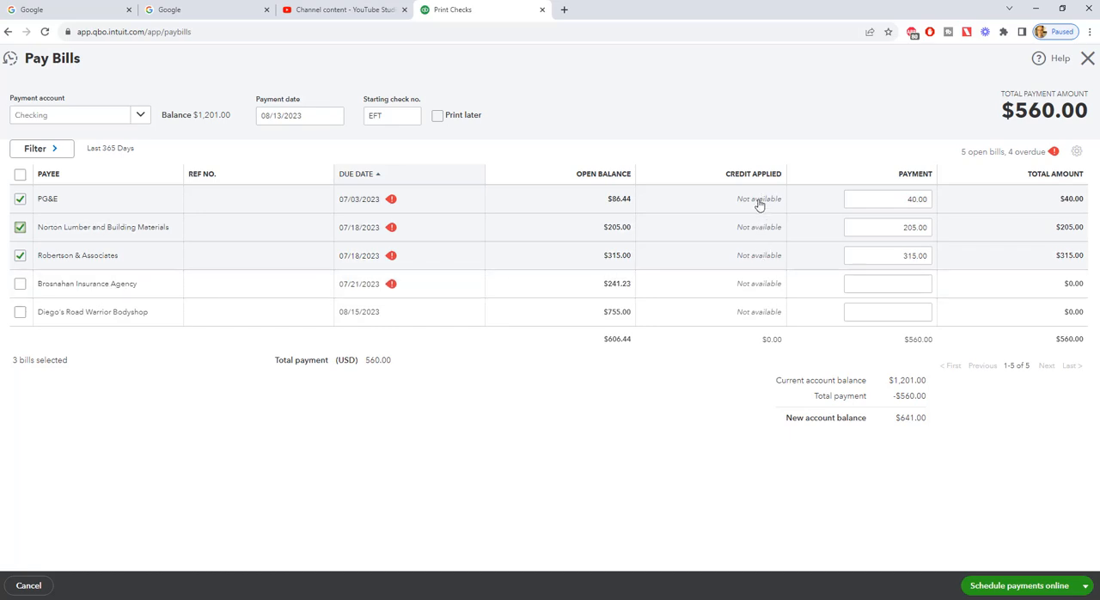
mouse_move(762, 207)
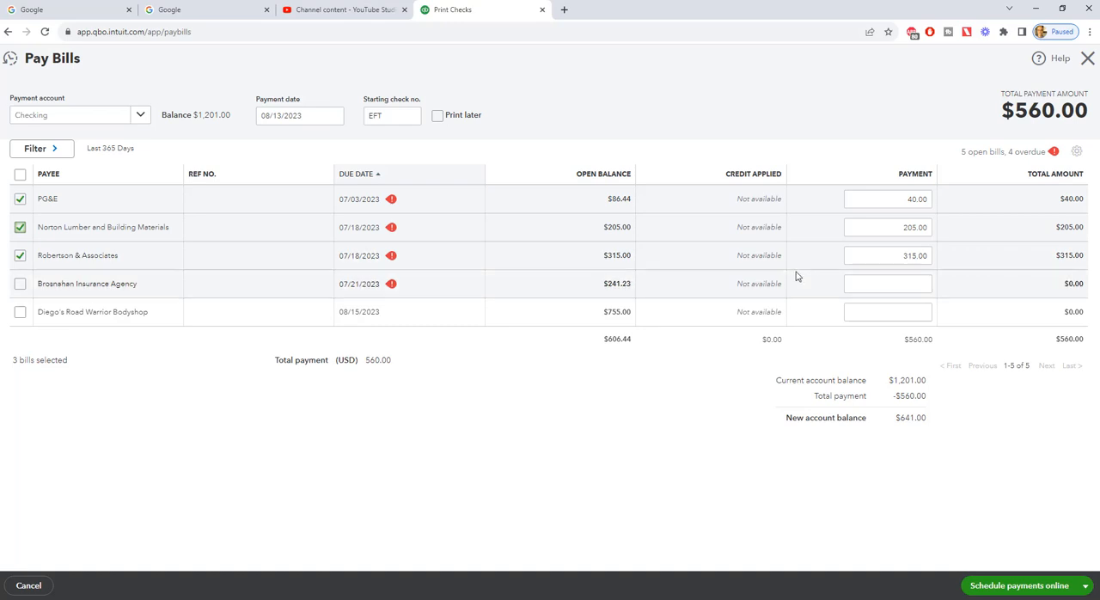
mouse_move(880, 389)
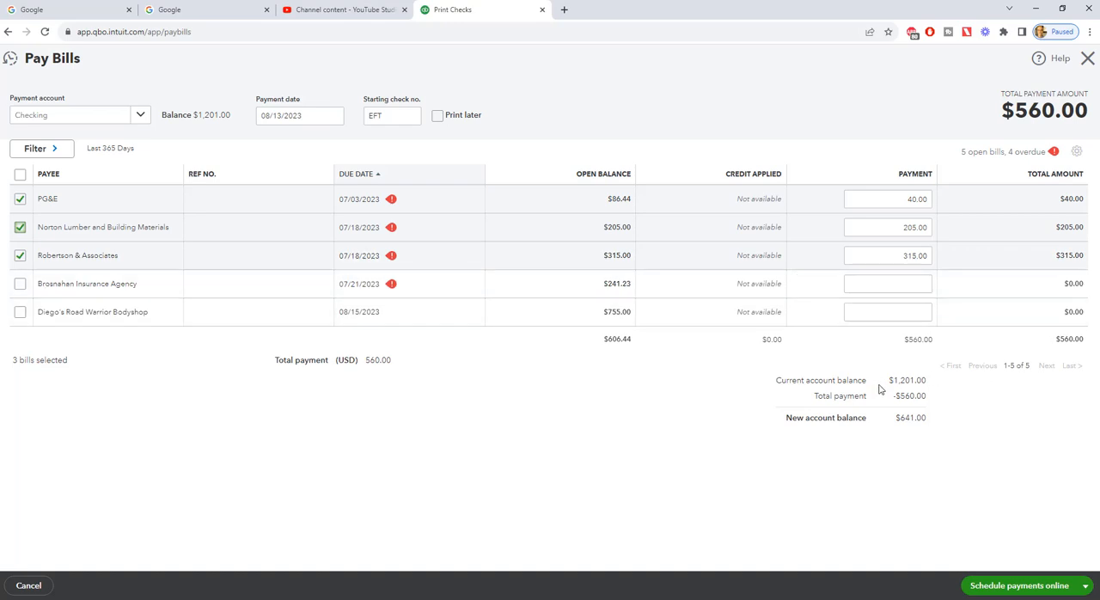
mouse_move(896, 415)
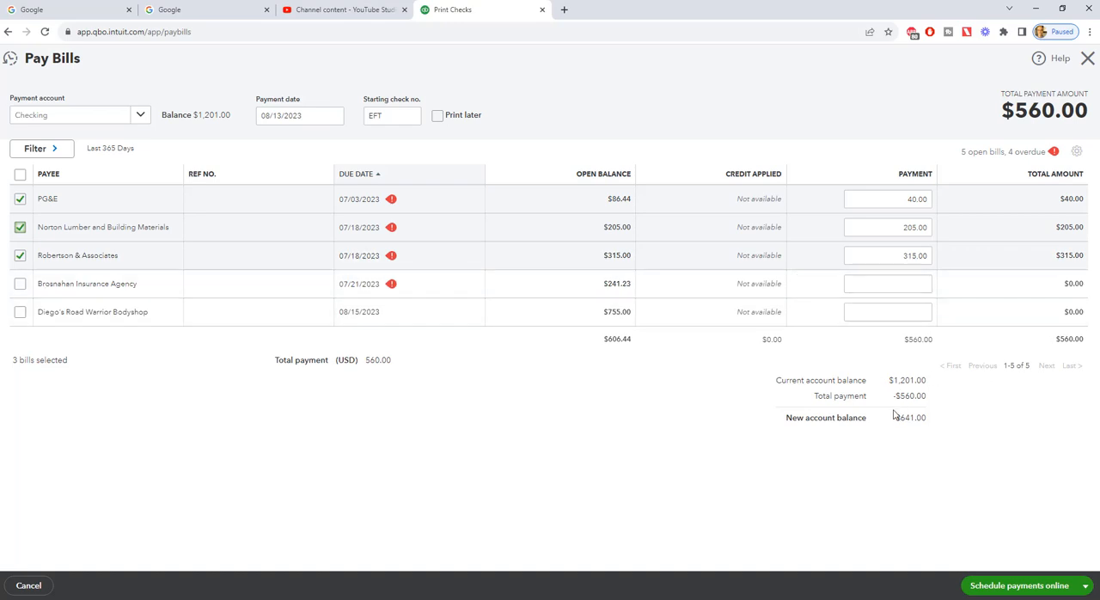
mouse_move(912, 433)
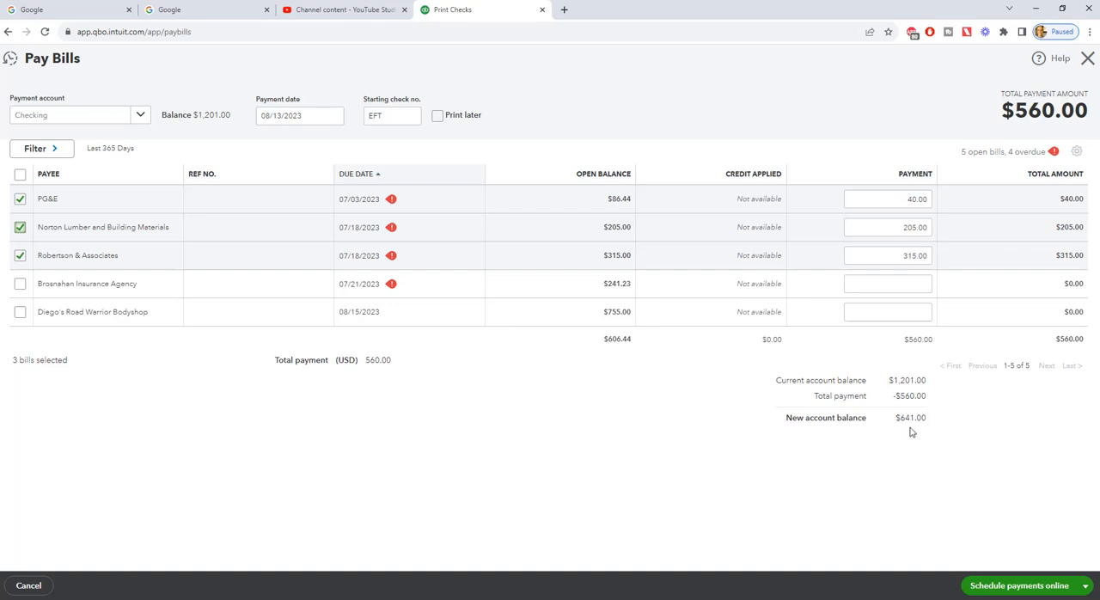
mouse_move(884, 363)
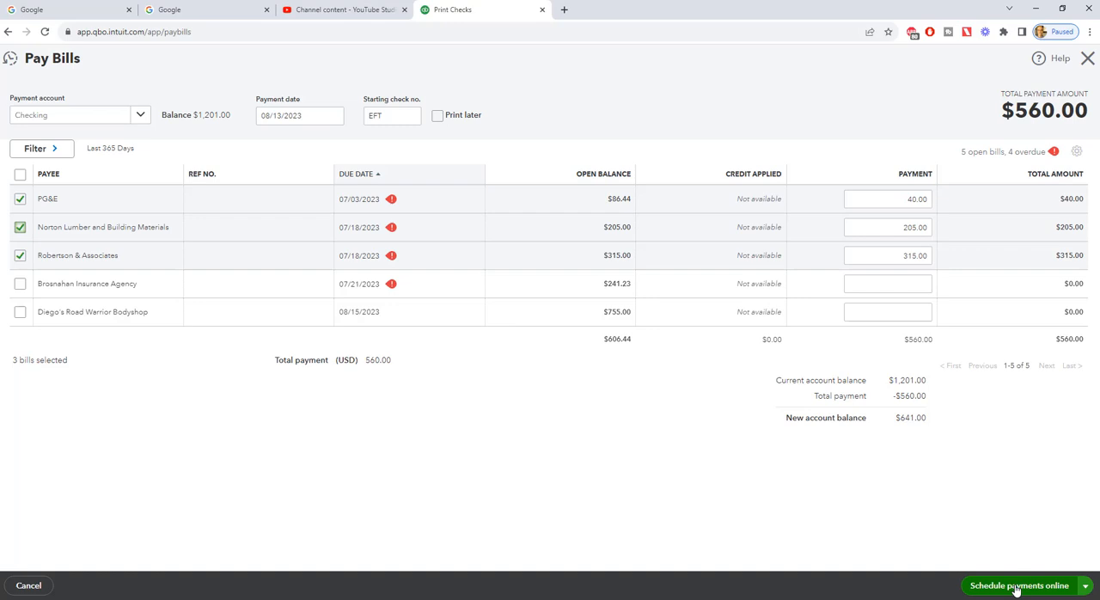
mouse_move(1020, 591)
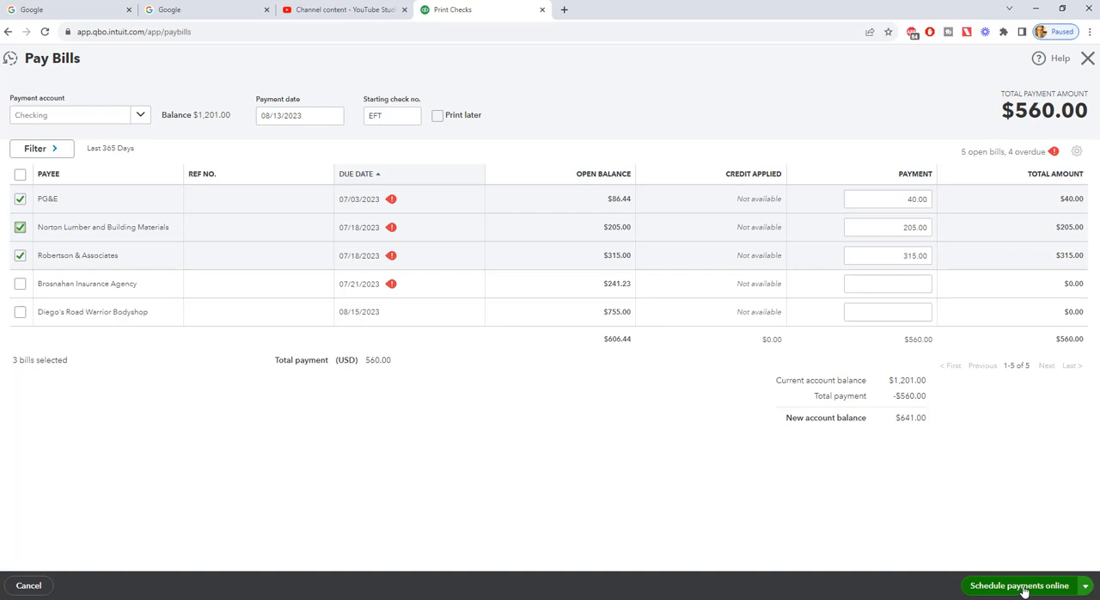
- Expand the save options beside Schedule payments online: Save, Save and print, Save and close
left_click(1085, 585)
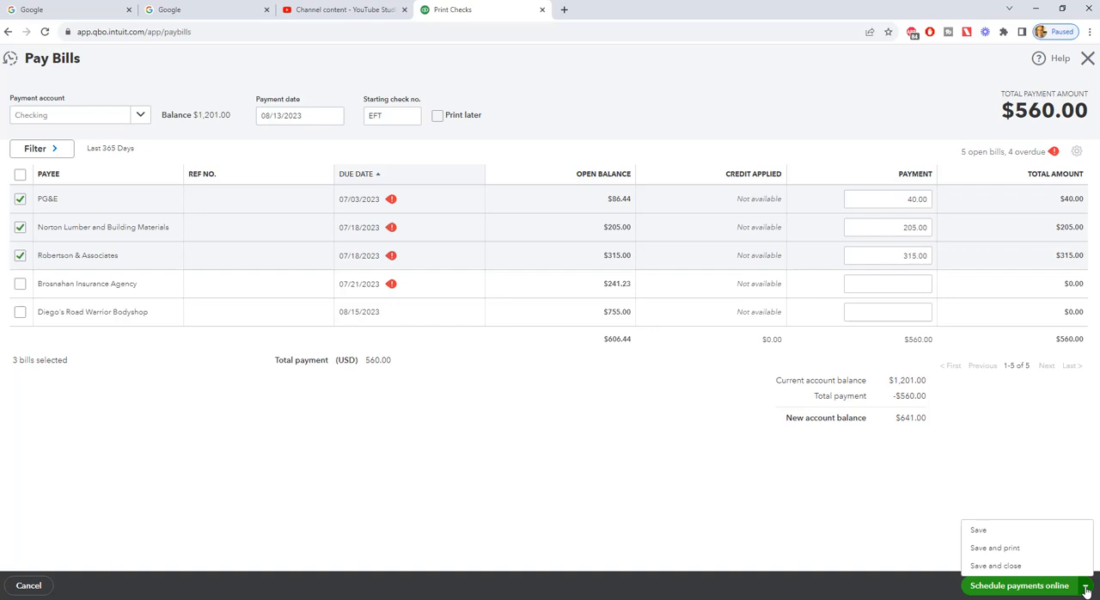
mouse_move(1013, 530)
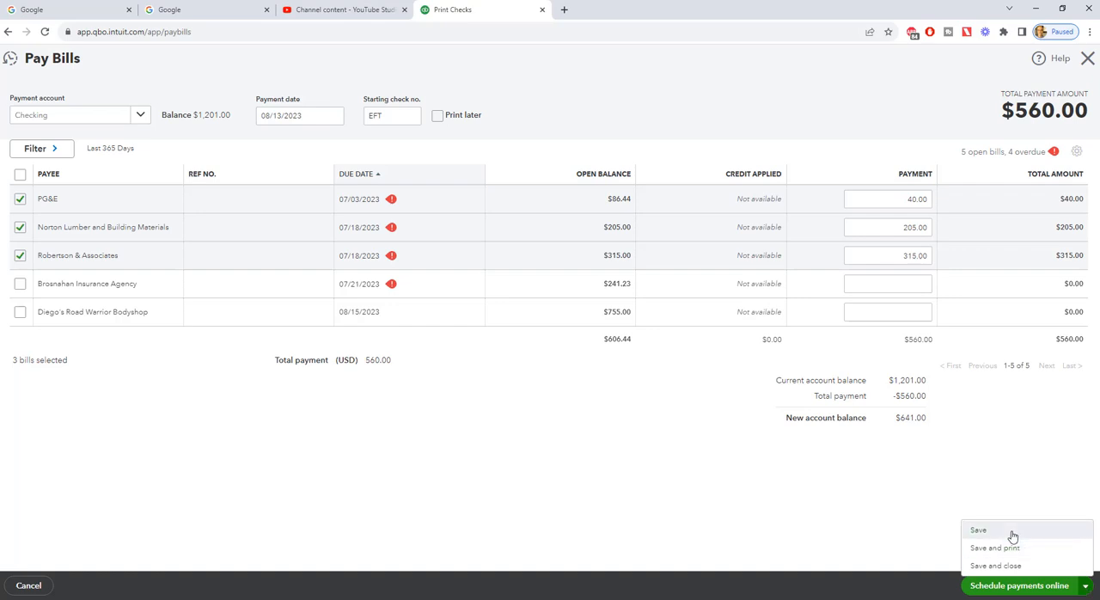
mouse_move(1011, 549)
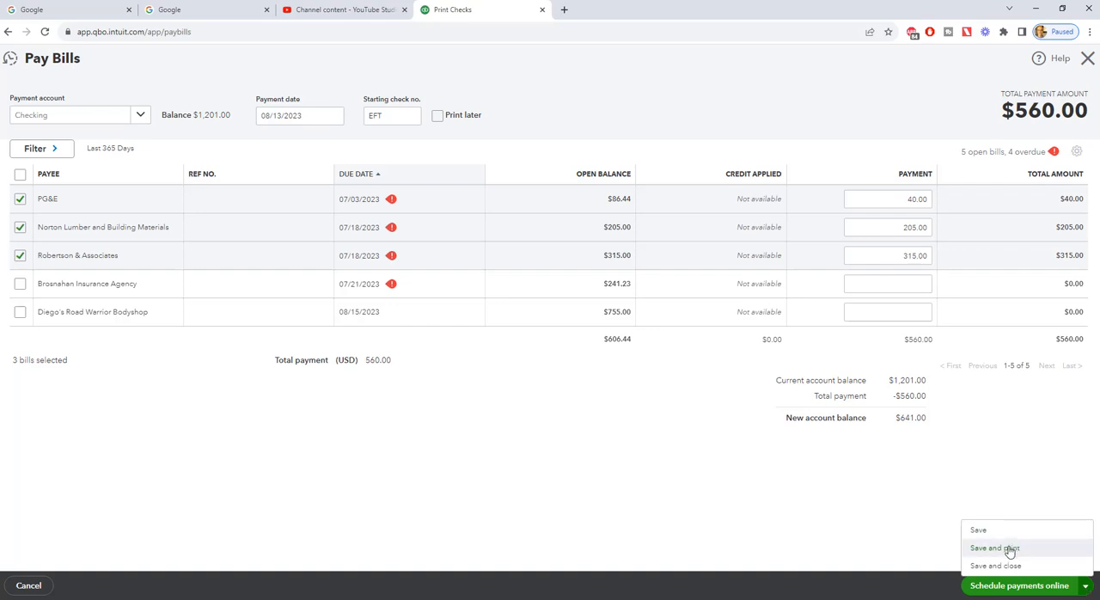
mouse_move(1007, 573)
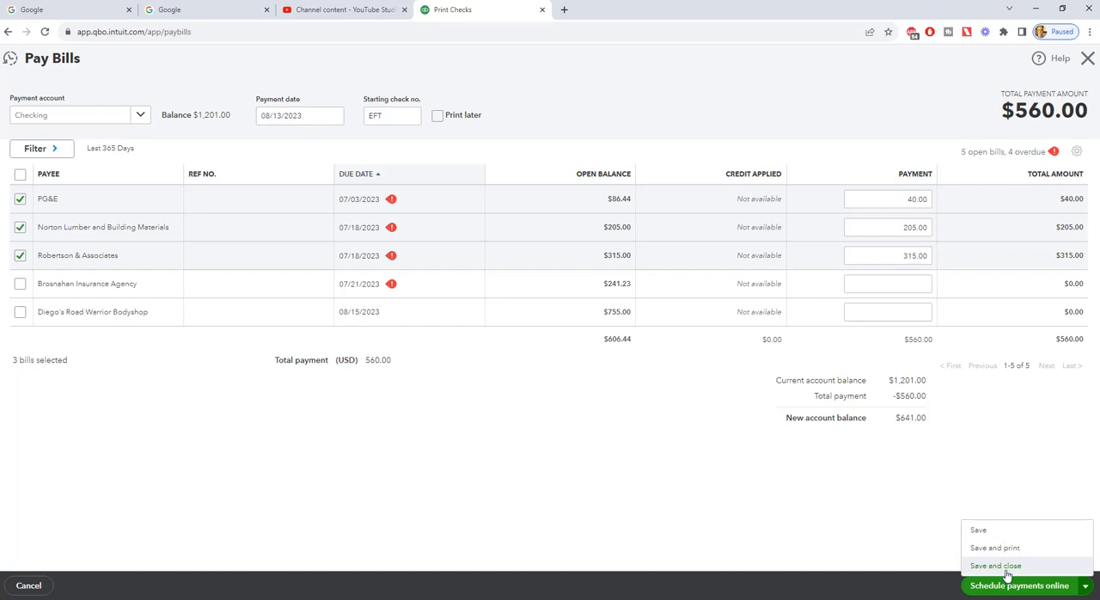
mouse_move(649, 297)
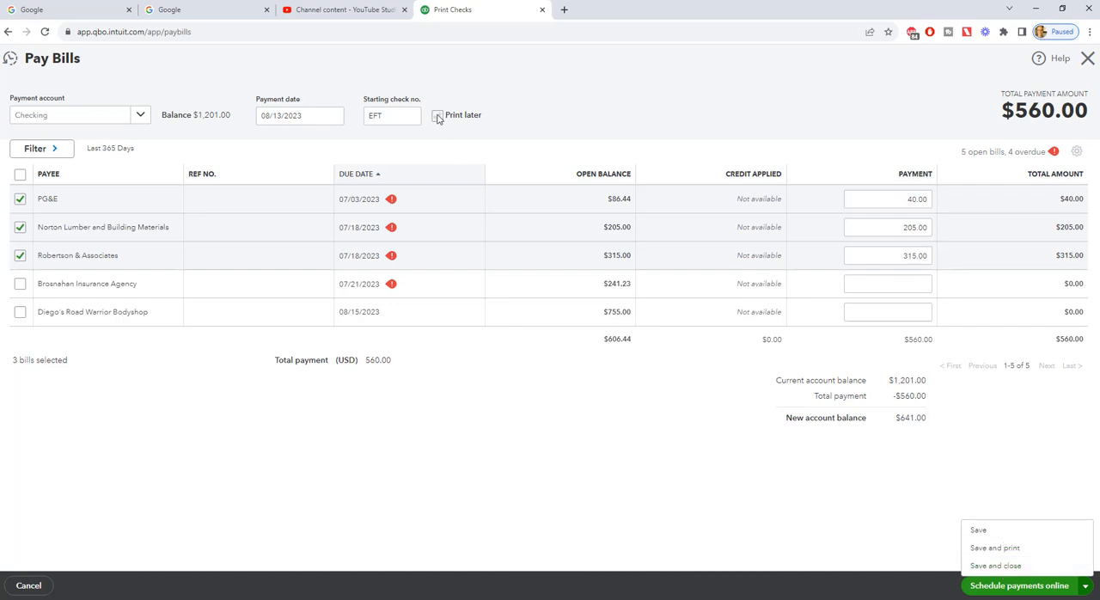
- Turn on Print later and Save and close the $560.00 three-bill payment
left_click(437, 115)
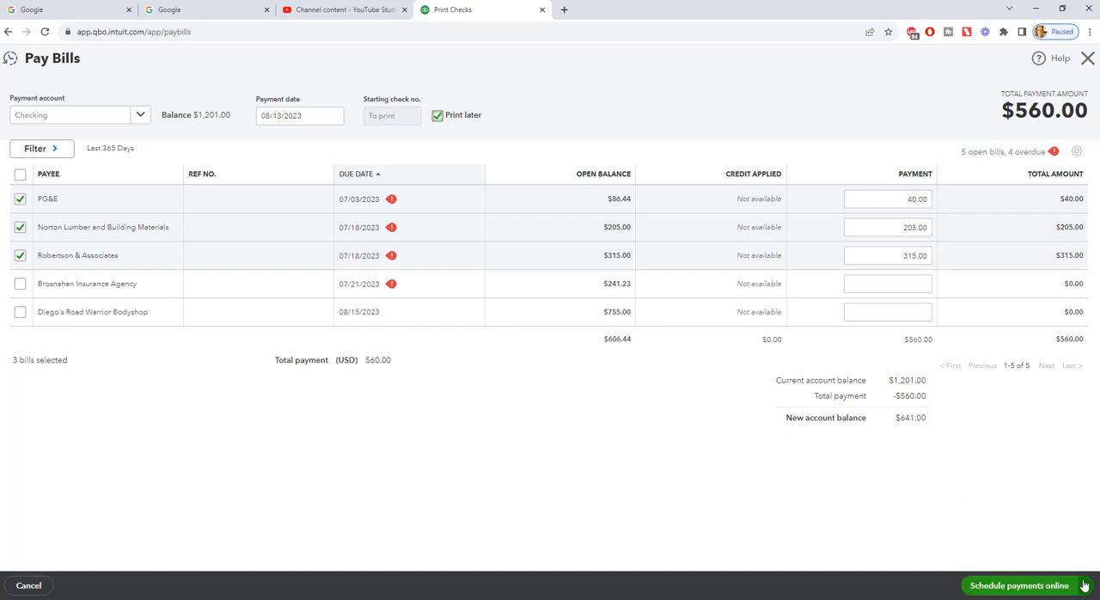
left_click(1084, 586)
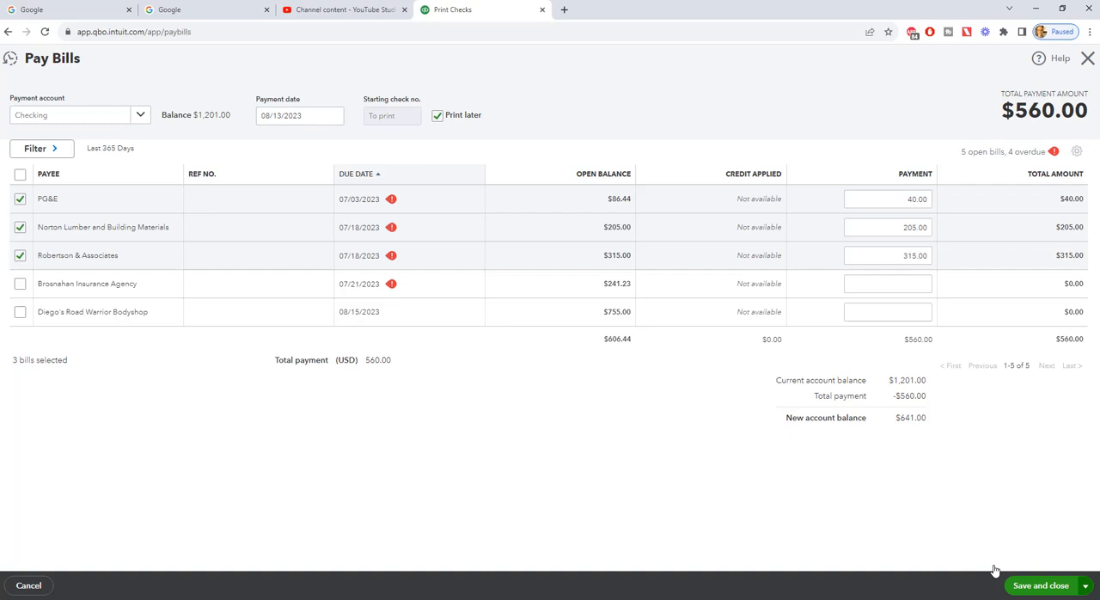
left_click(1041, 586)
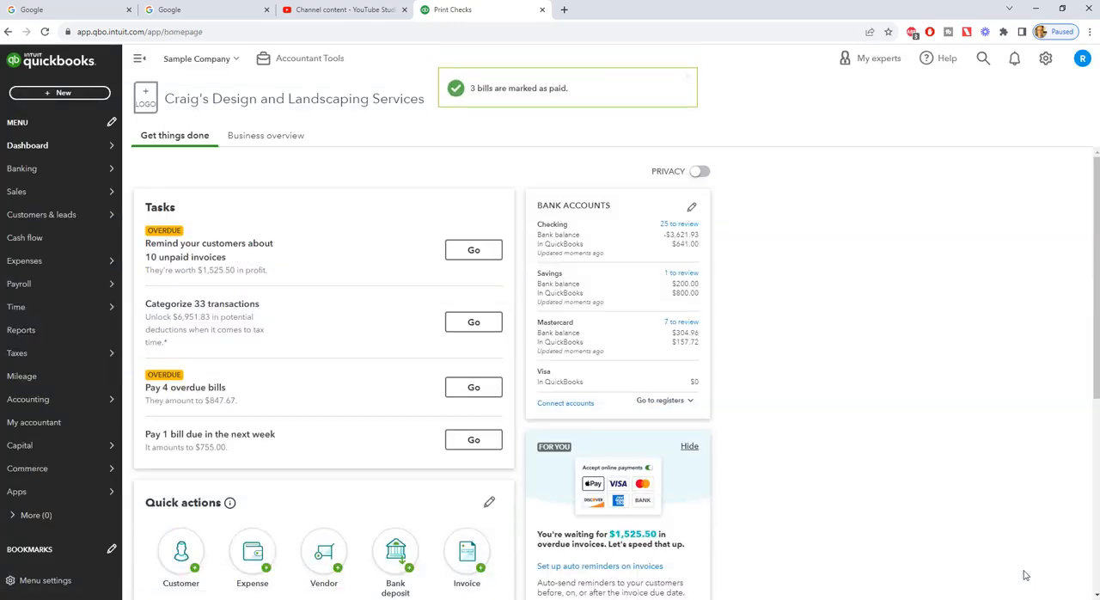
mouse_move(398, 186)
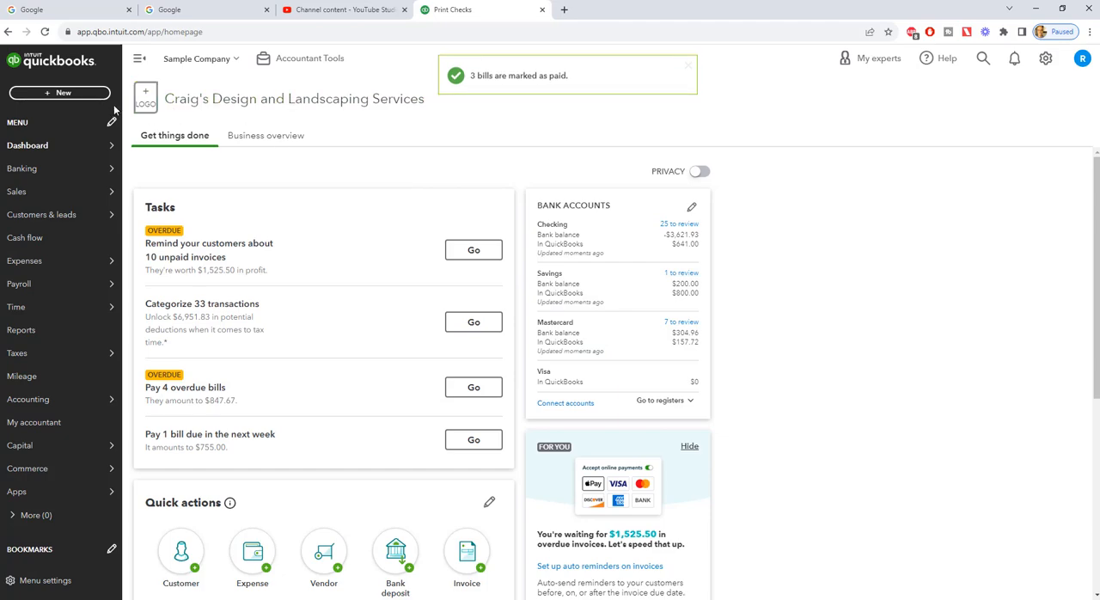
- Choose Print checks from the + New menu to start check-printing setup
left_click(60, 92)
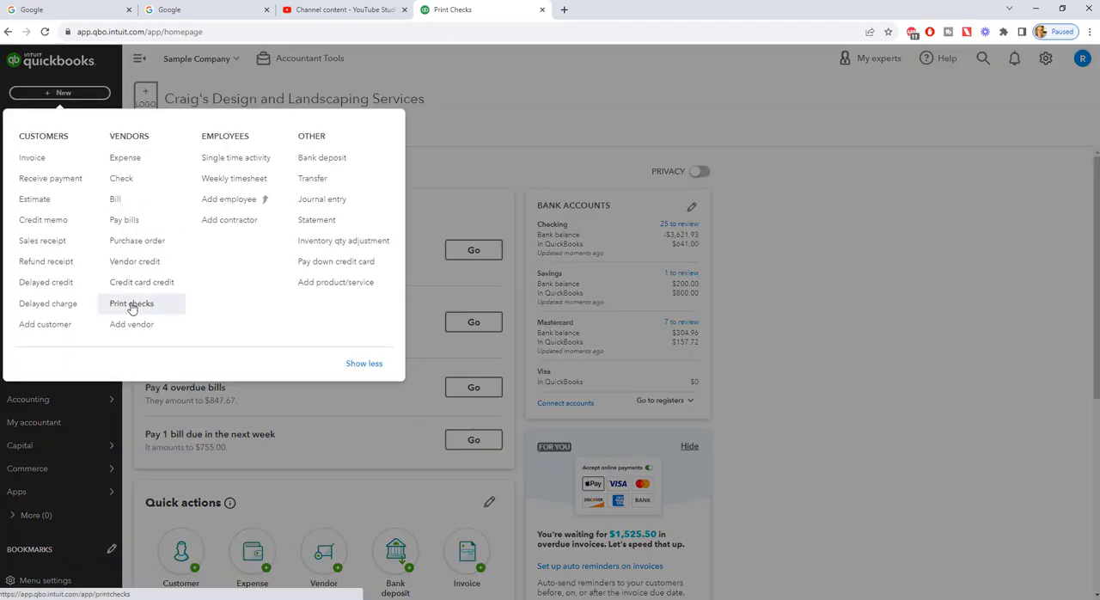
left_click(132, 302)
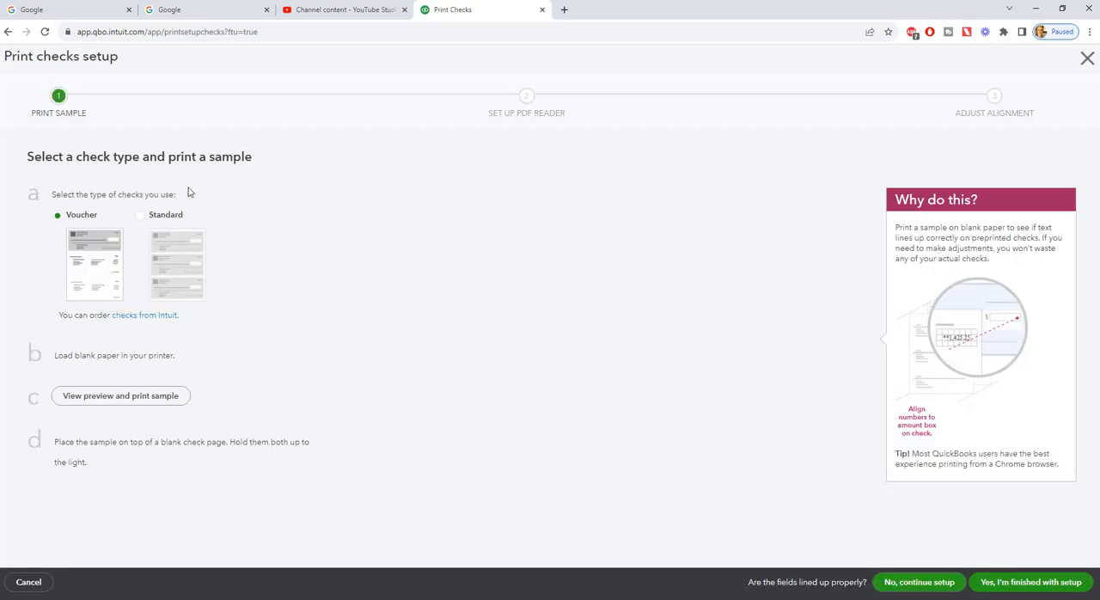
mouse_move(90, 123)
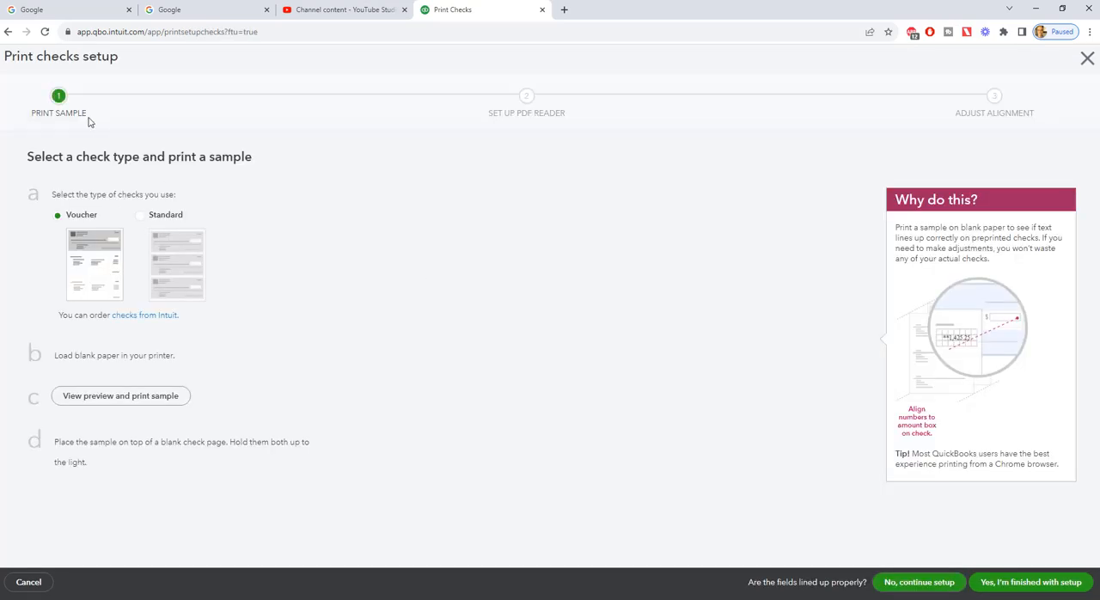
mouse_move(243, 319)
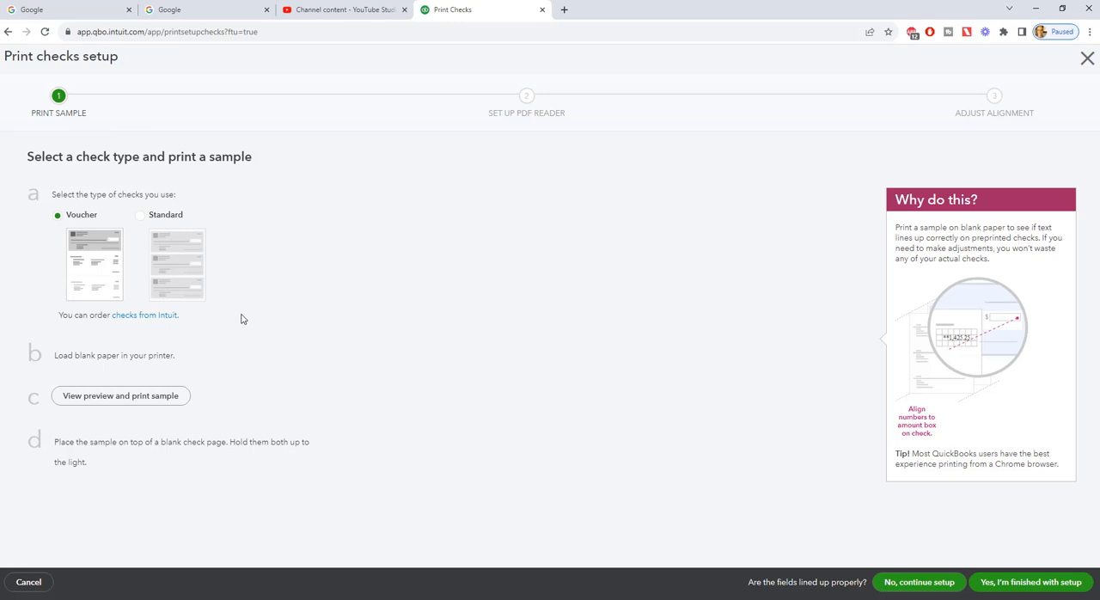
mouse_move(233, 334)
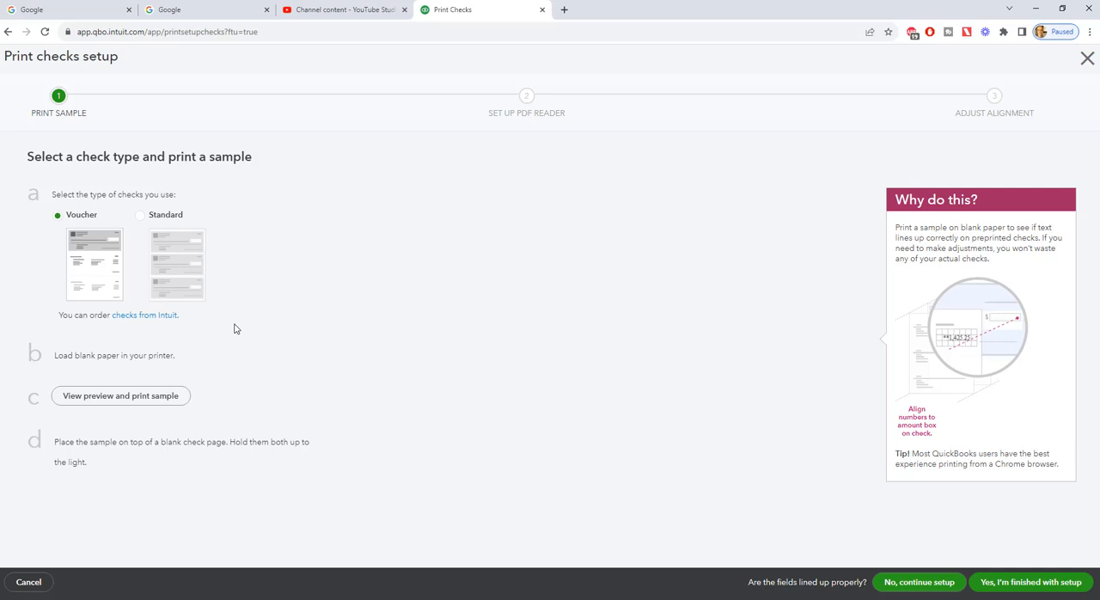
mouse_move(336, 309)
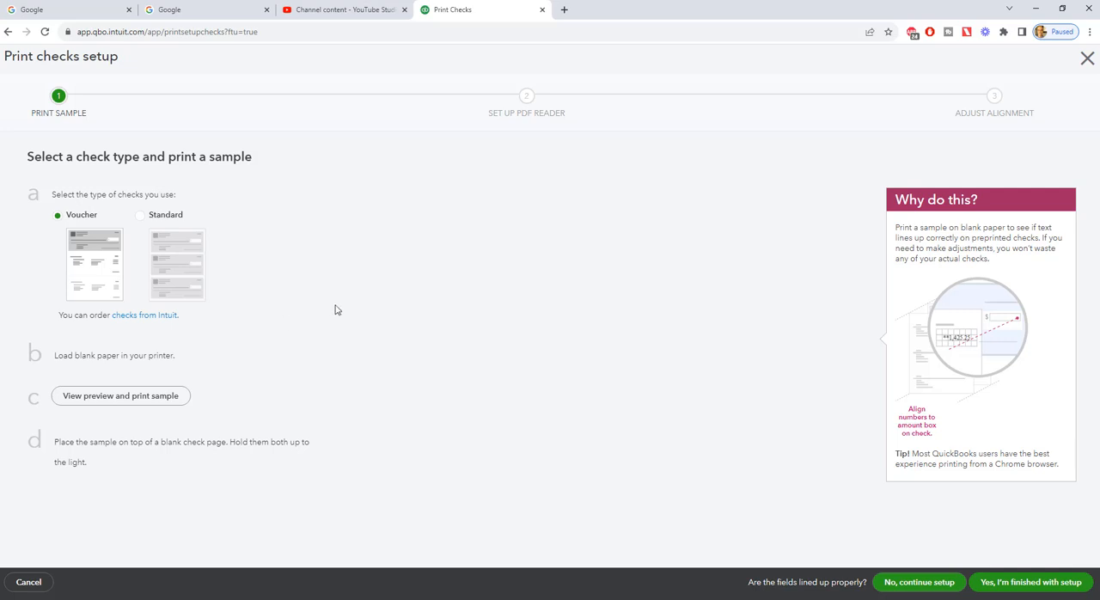
mouse_move(302, 286)
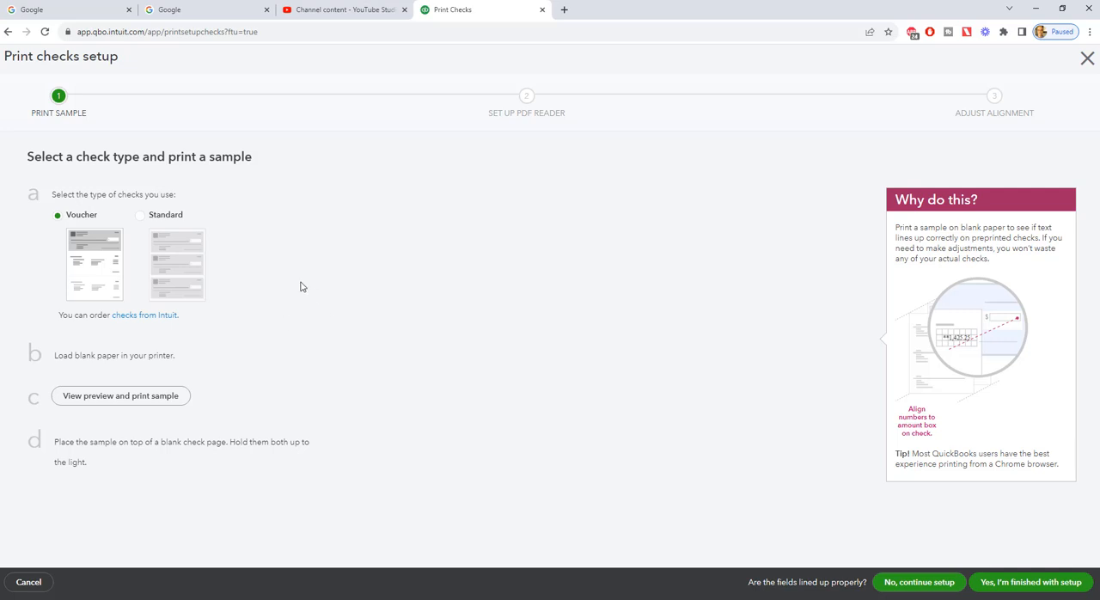